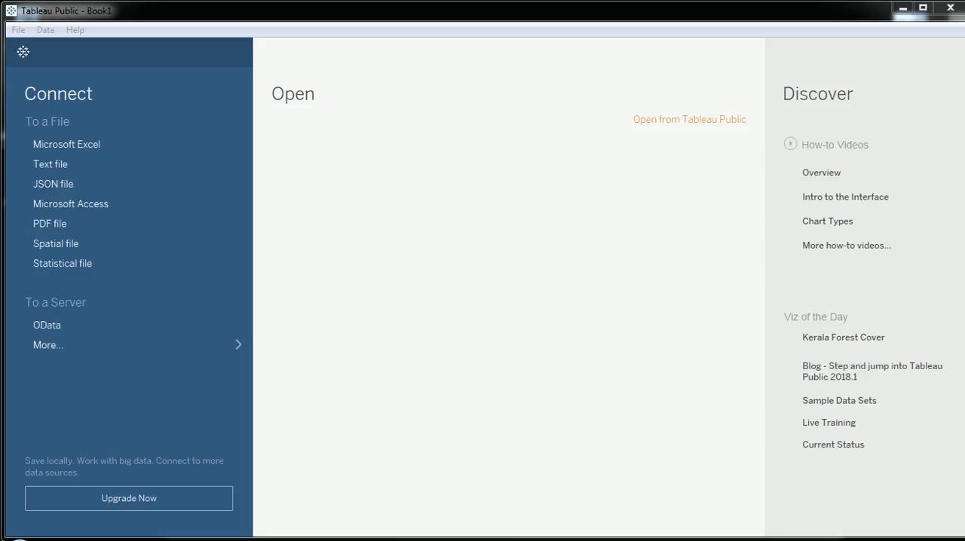
mouse_move(524, 6)
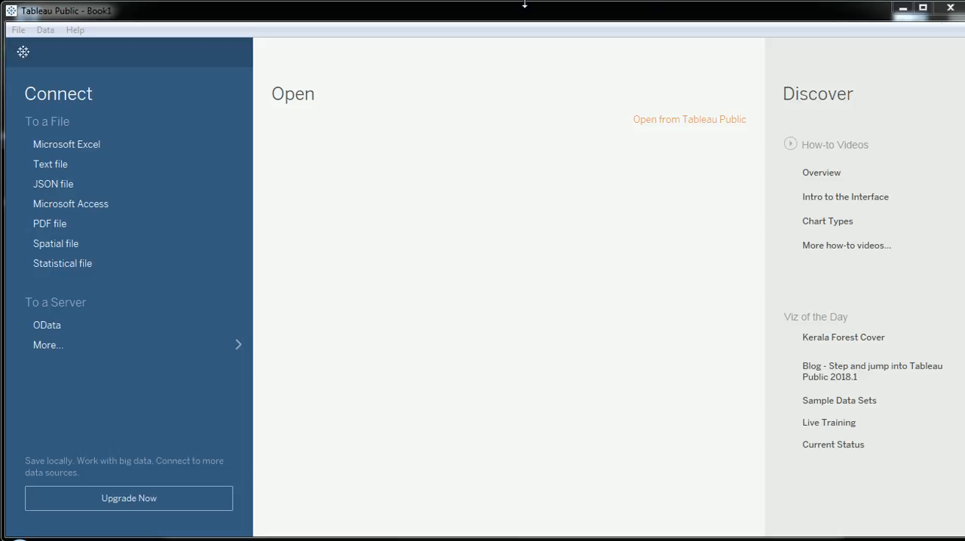
mouse_move(27, 113)
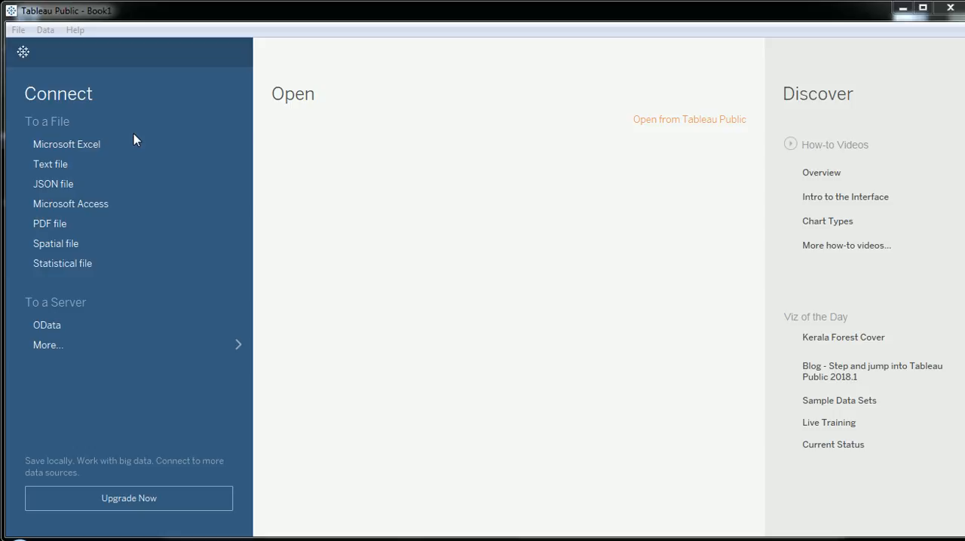
mouse_move(66, 145)
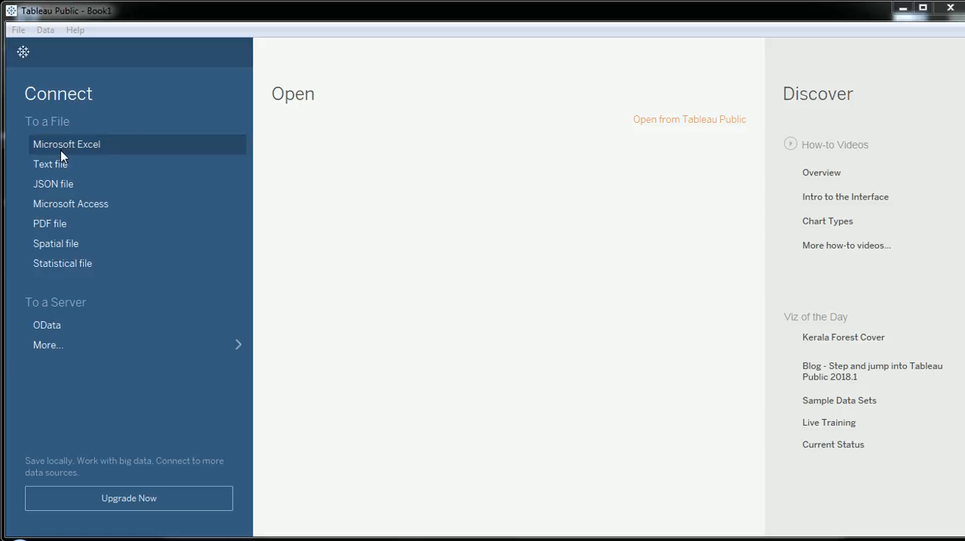
mouse_move(28, 96)
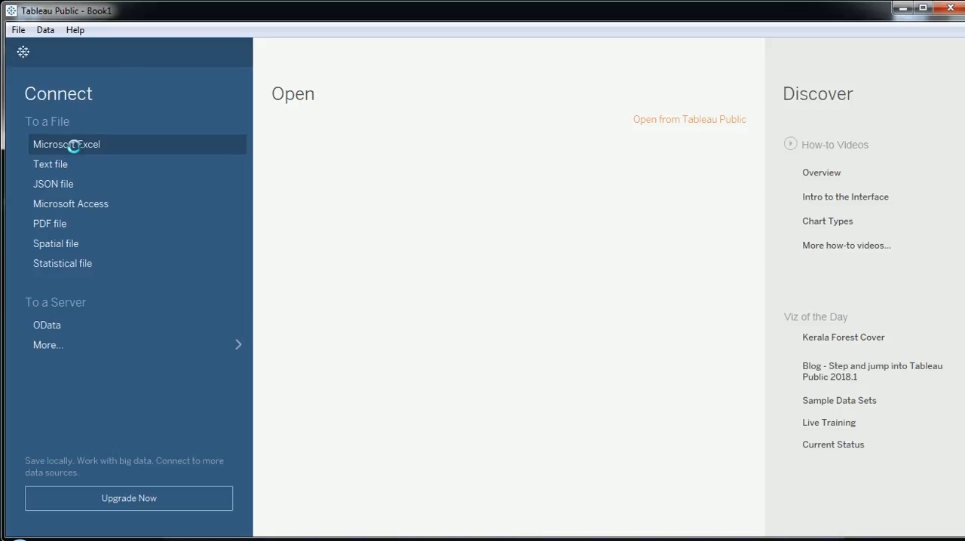
mouse_move(75, 148)
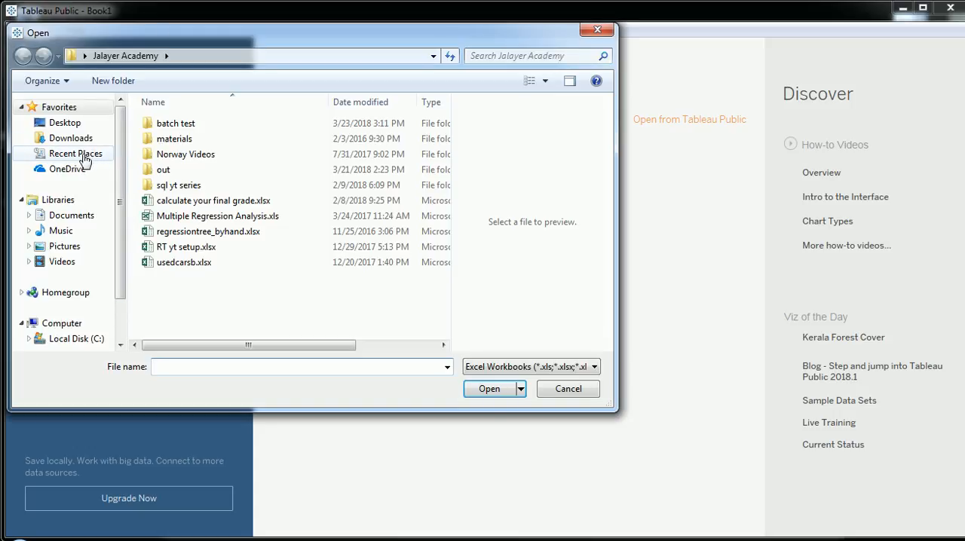
- Choose usedcarsb.xlsx in the Open dialog and load it as the Excel data source
click(184, 262)
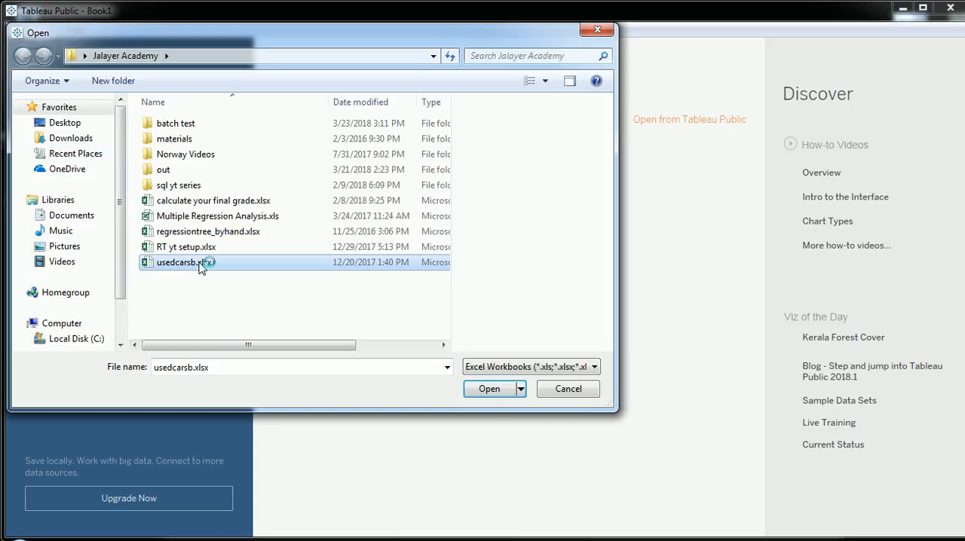
click(488, 389)
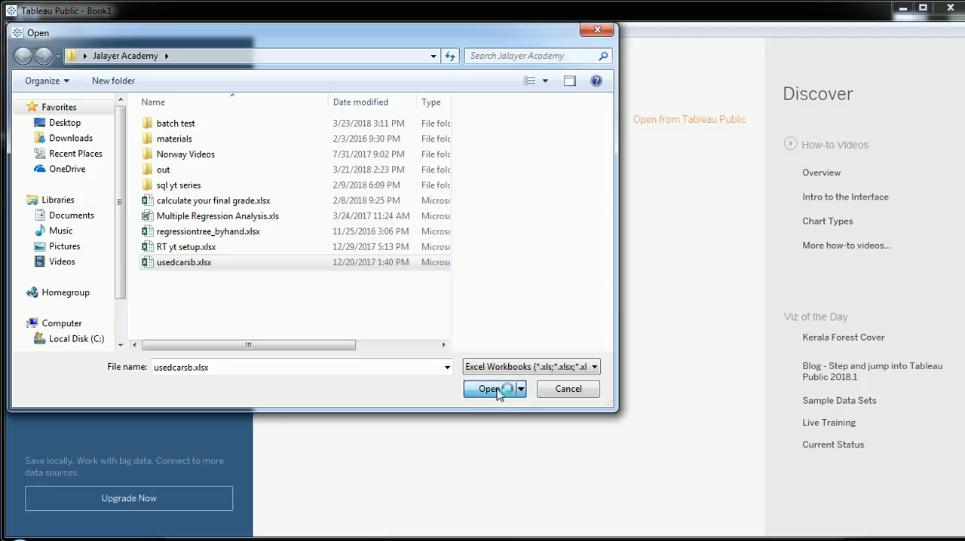
click(489, 389)
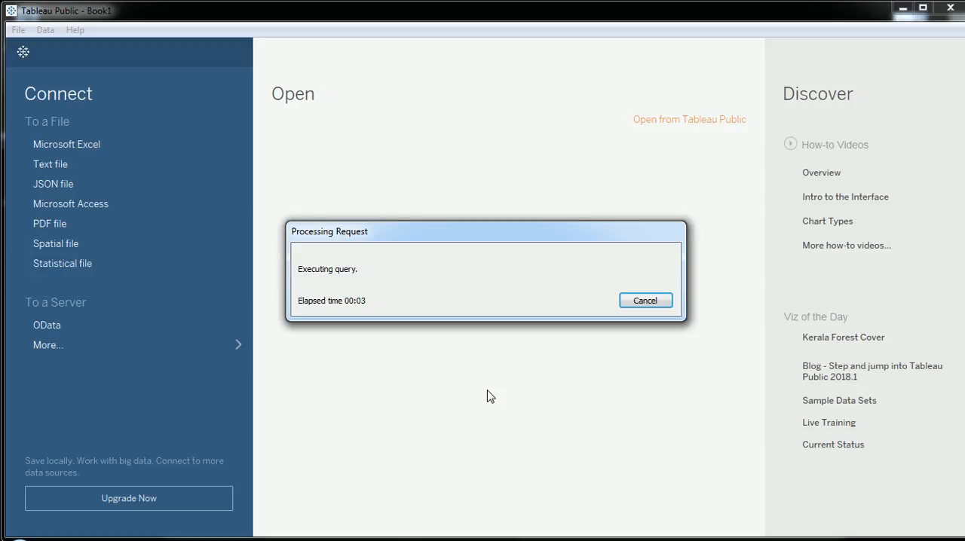
click(645, 300)
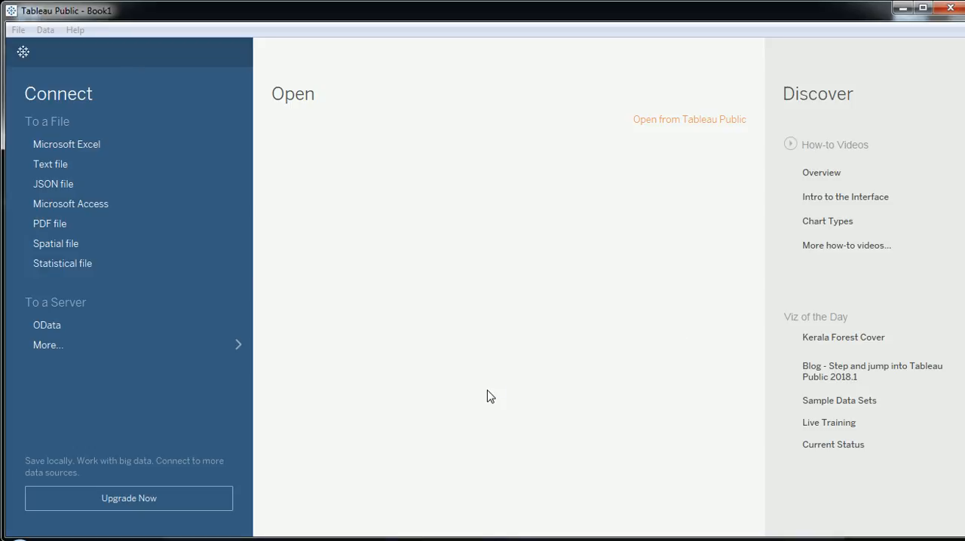
- Go to the usedcarsb data source page listing the Sheet5 and usedcars sheets
click(687, 119)
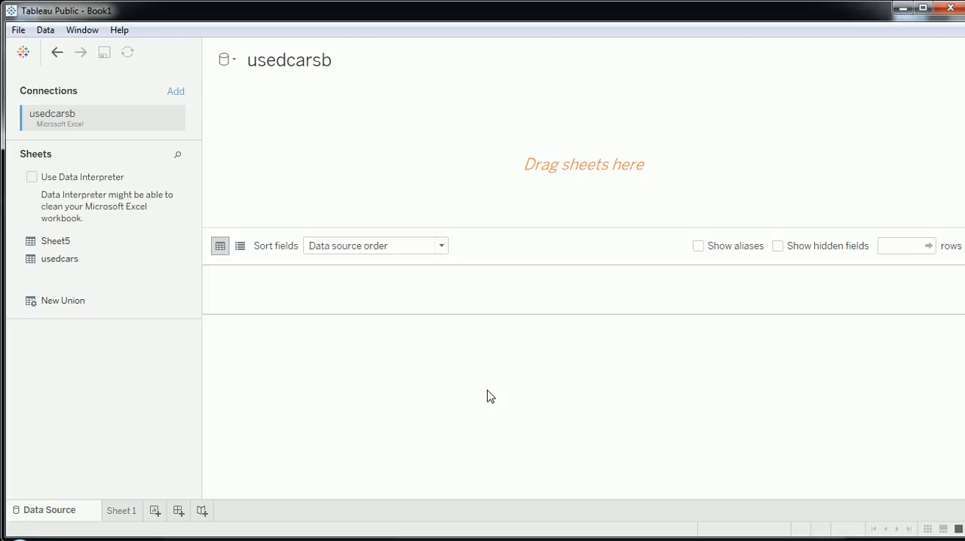
mouse_move(85, 220)
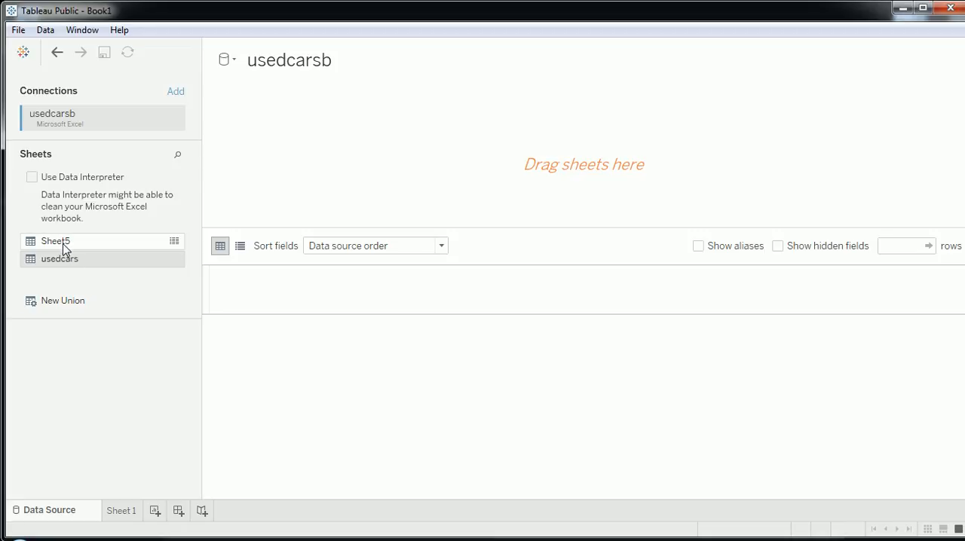
mouse_move(54, 241)
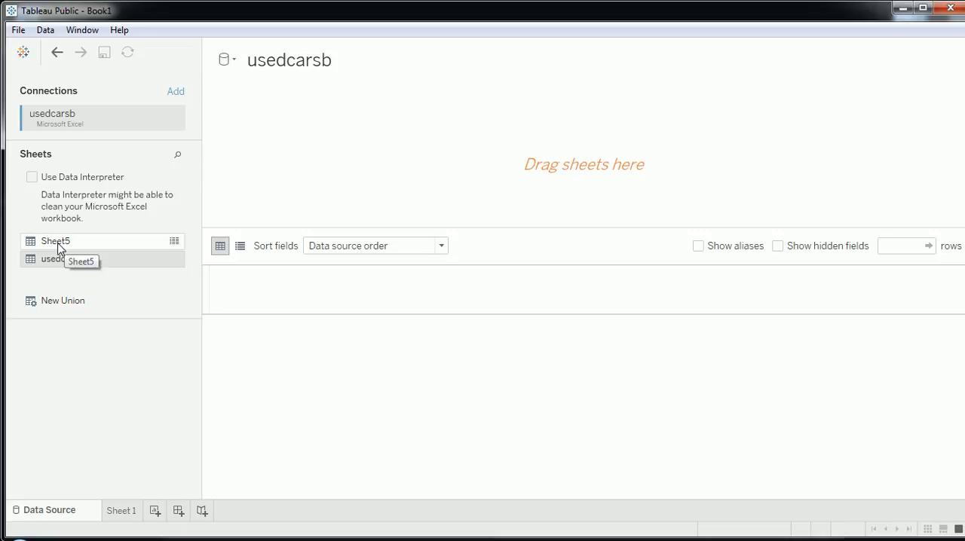
mouse_move(59, 259)
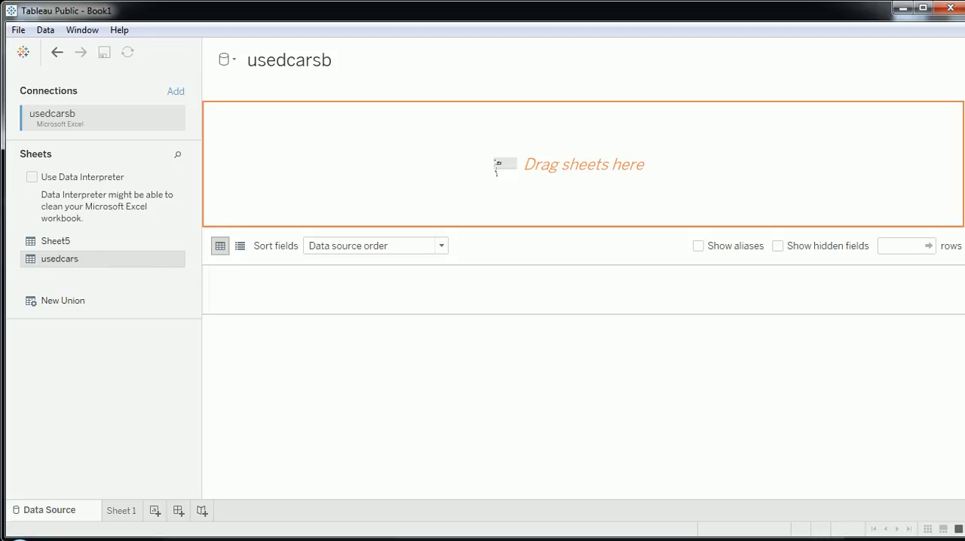
mouse_move(506, 172)
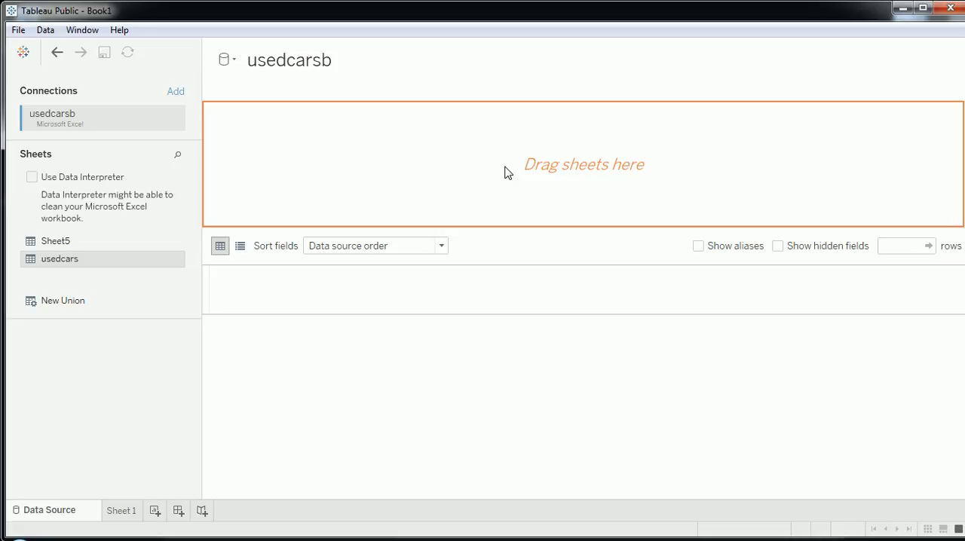
- Add the usedcars sheet to the data source and rename its Saledate field to Sale_date
click(120, 510)
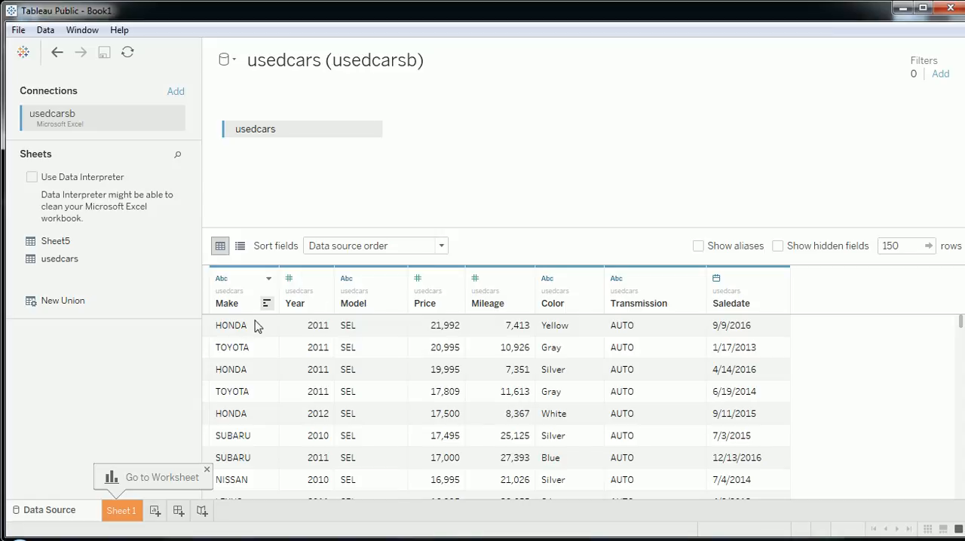
mouse_move(229, 309)
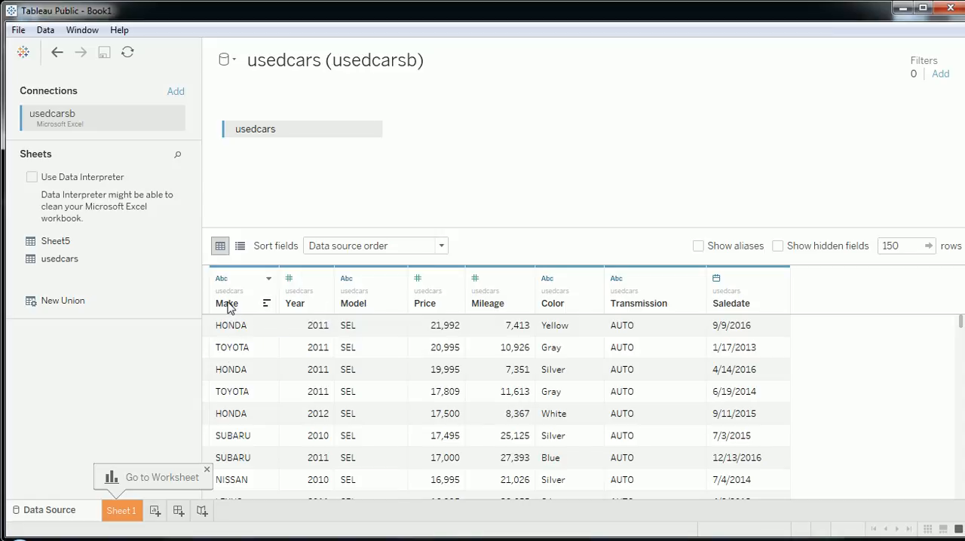
mouse_move(208, 359)
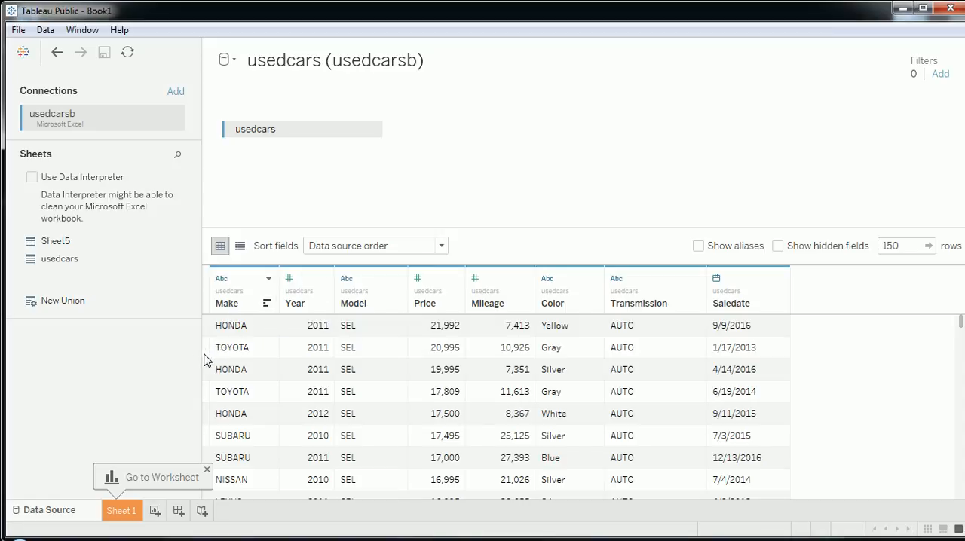
mouse_move(243, 421)
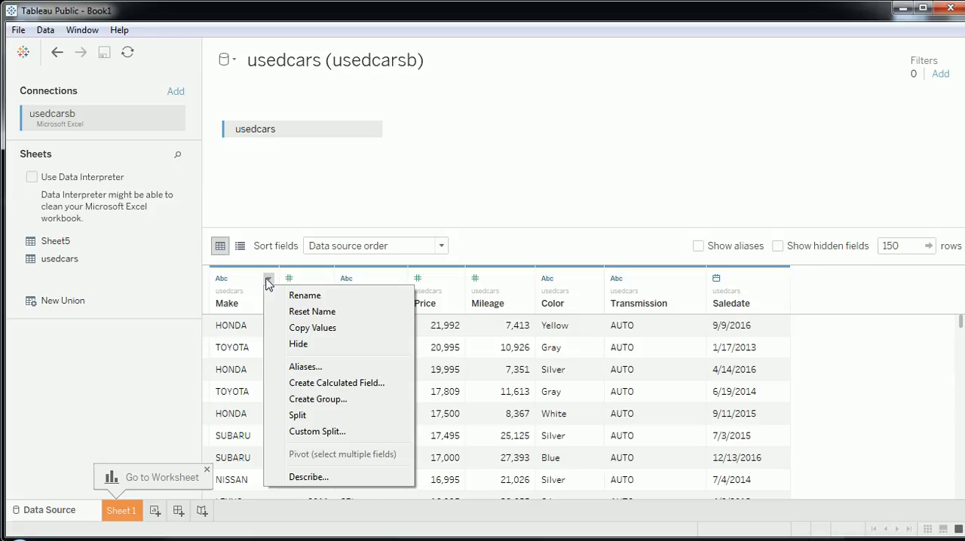
mouse_move(312, 311)
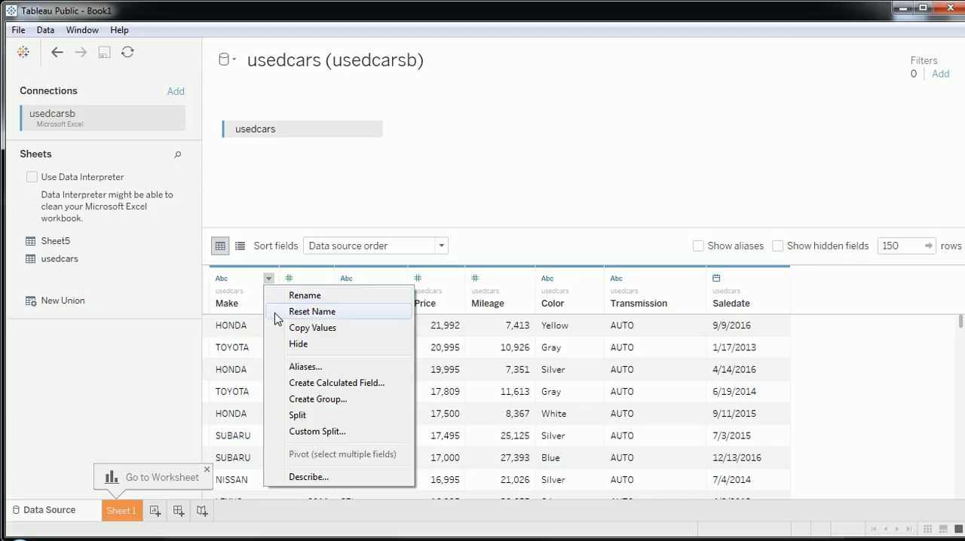
mouse_move(239, 315)
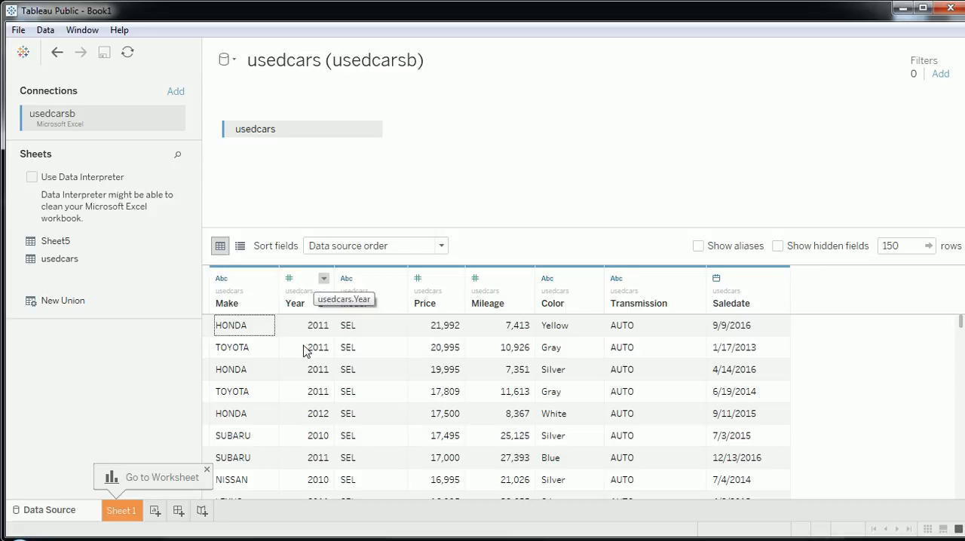
click(323, 278)
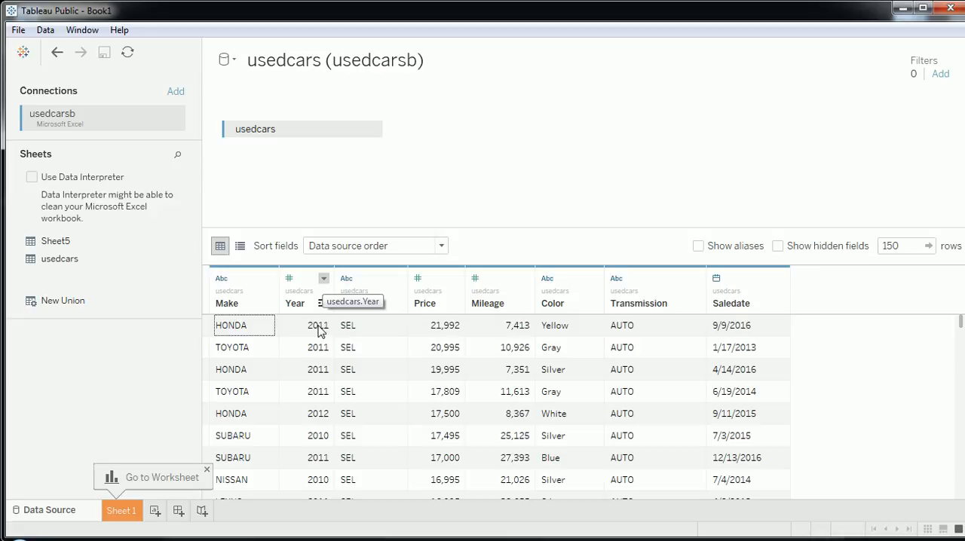
mouse_move(404, 283)
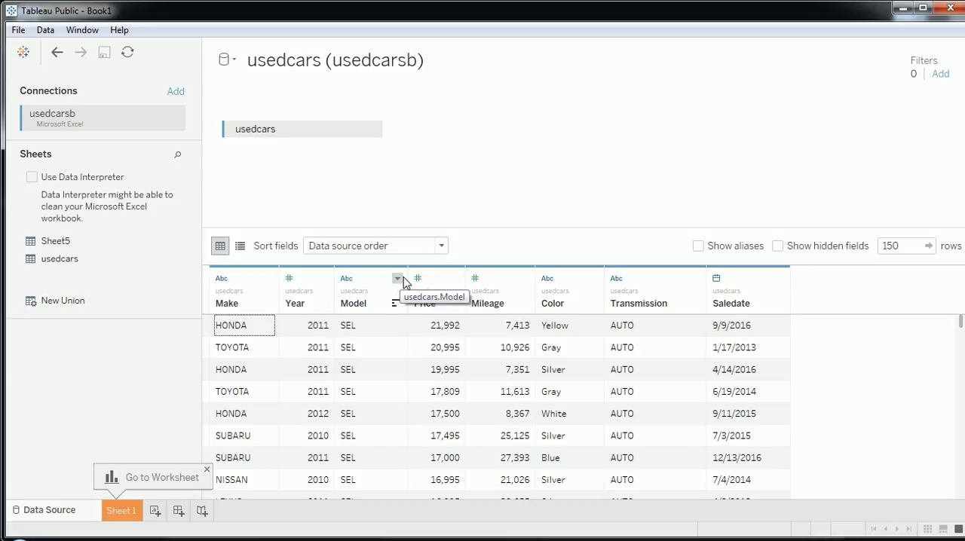
mouse_move(428, 334)
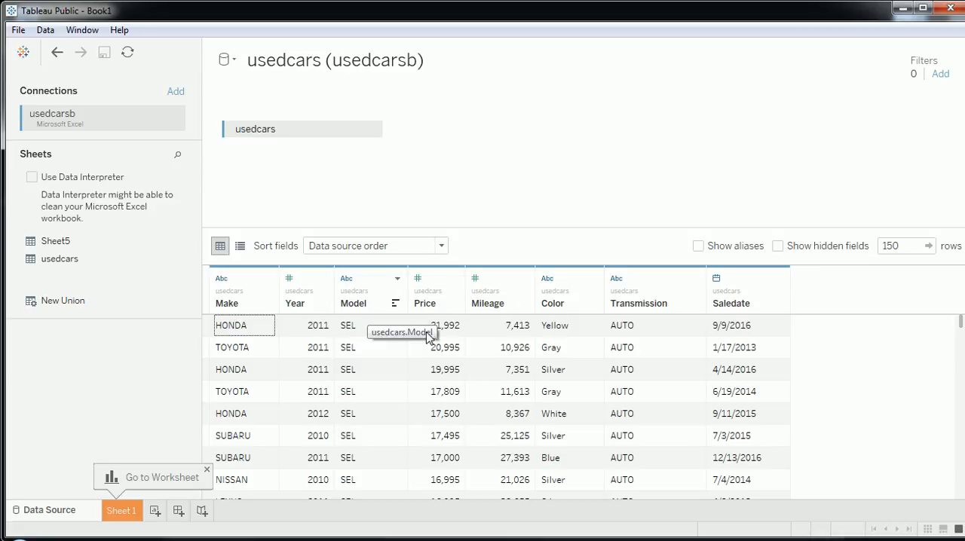
mouse_move(555, 315)
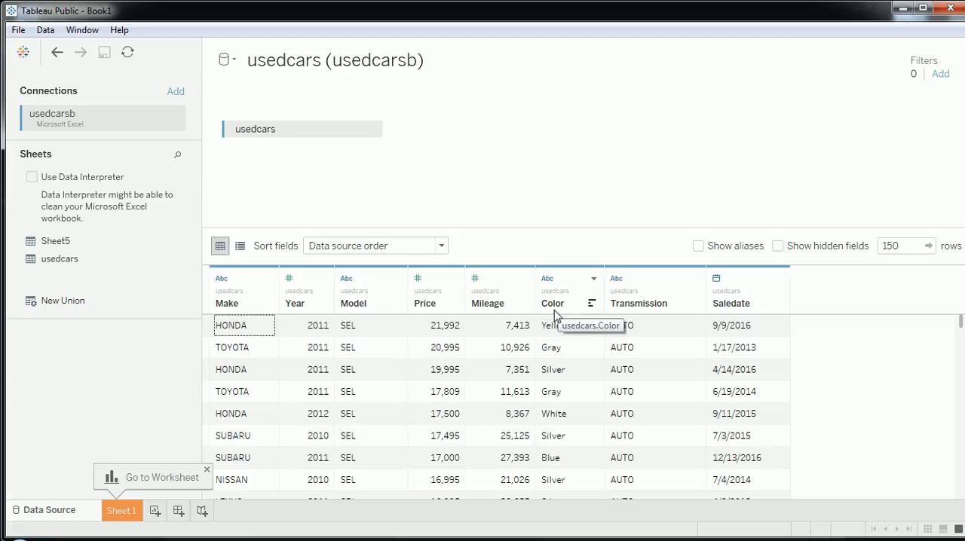
mouse_move(435, 284)
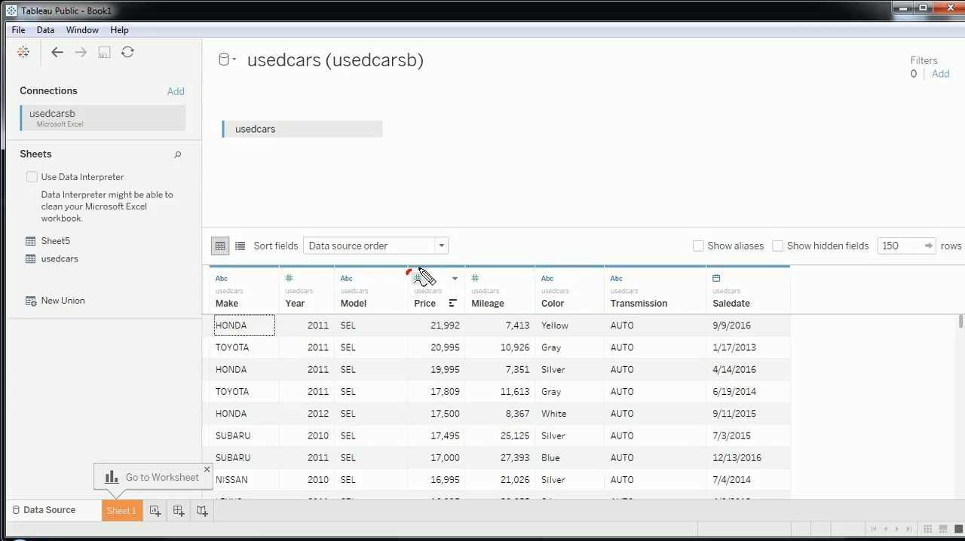
mouse_move(741, 308)
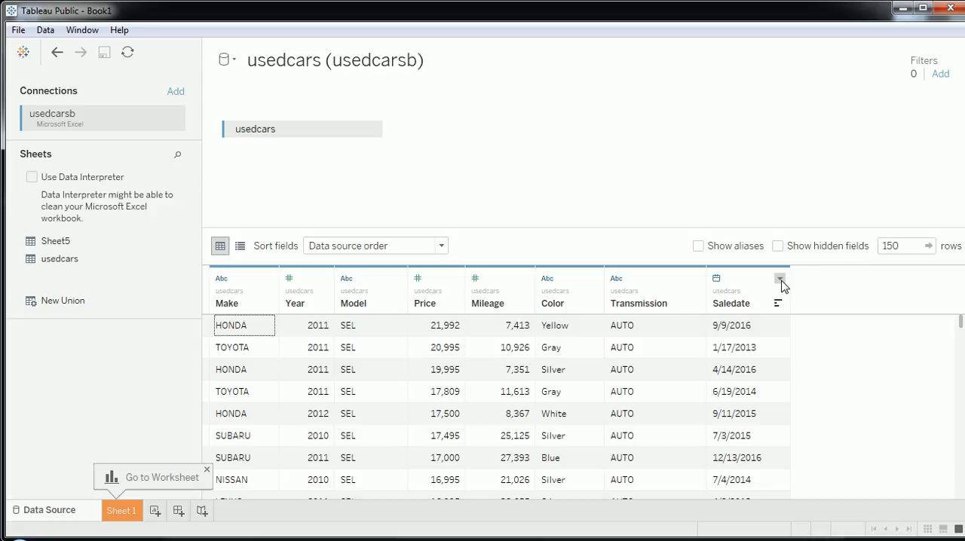
click(781, 285)
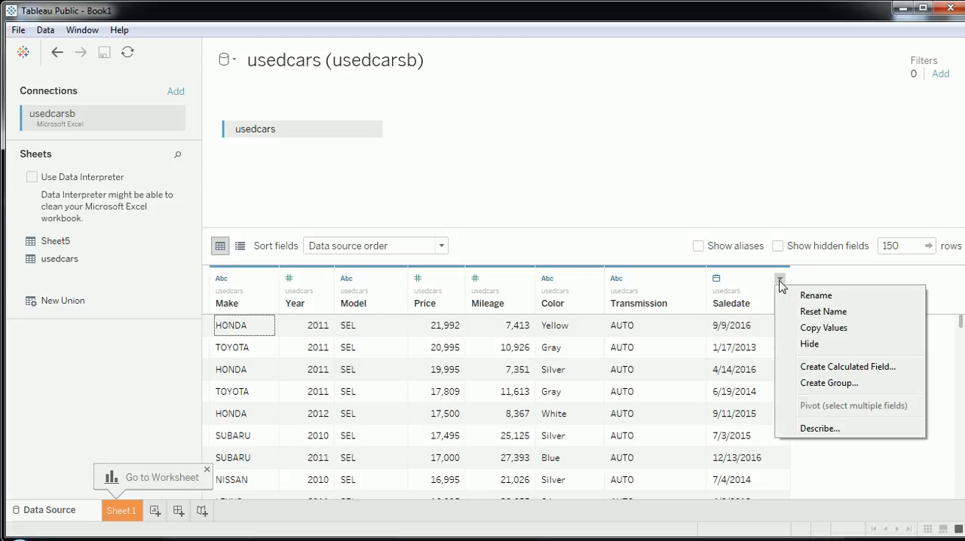
mouse_move(820, 428)
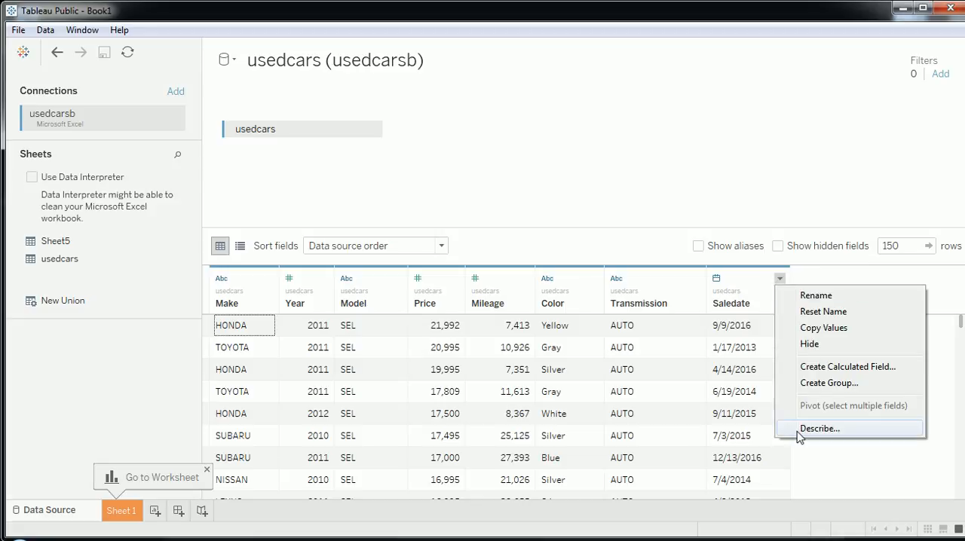
click(814, 296)
text(_)
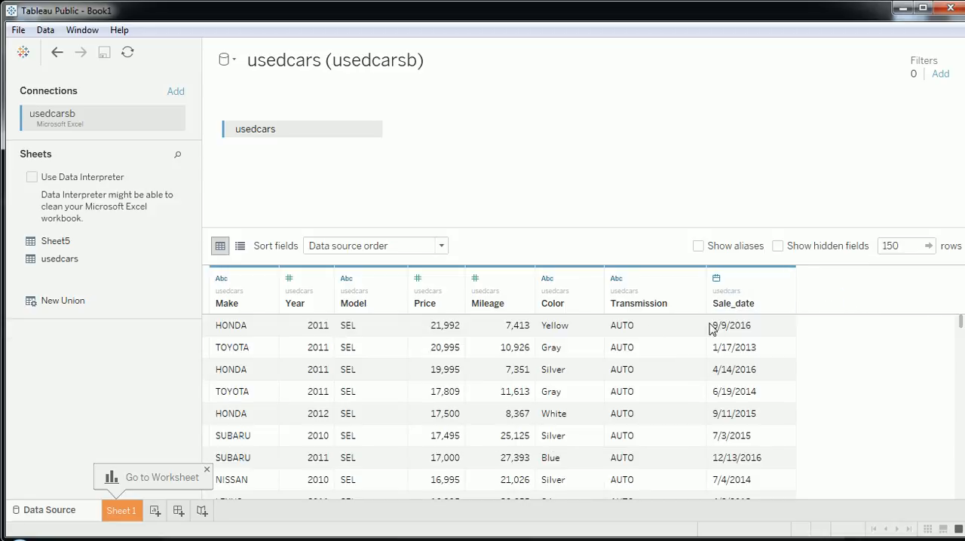
mouse_move(621, 332)
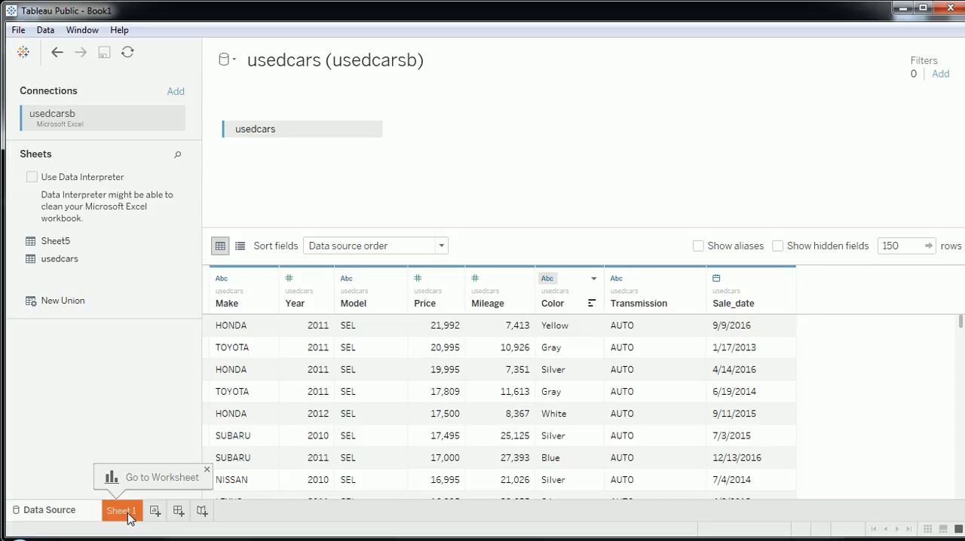
click(121, 509)
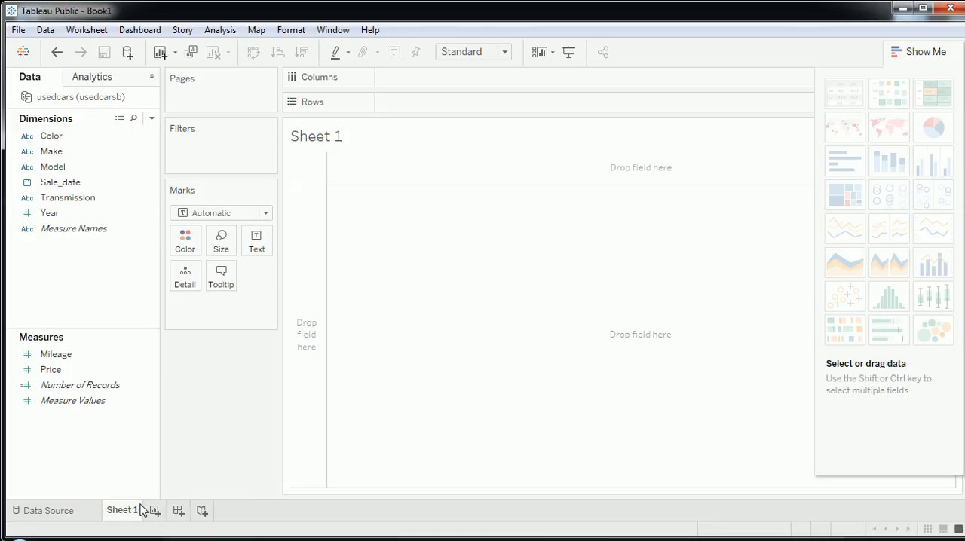
mouse_move(124, 327)
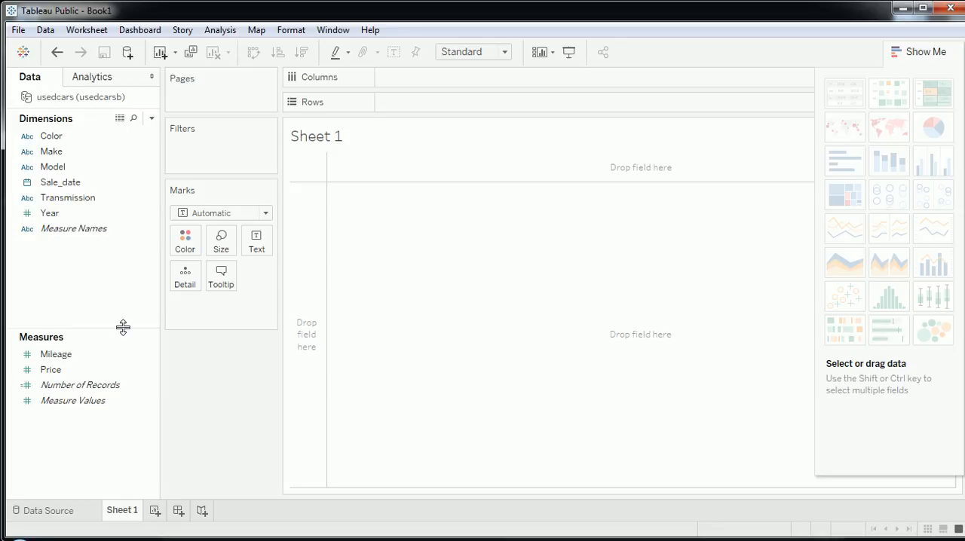
mouse_move(296, 89)
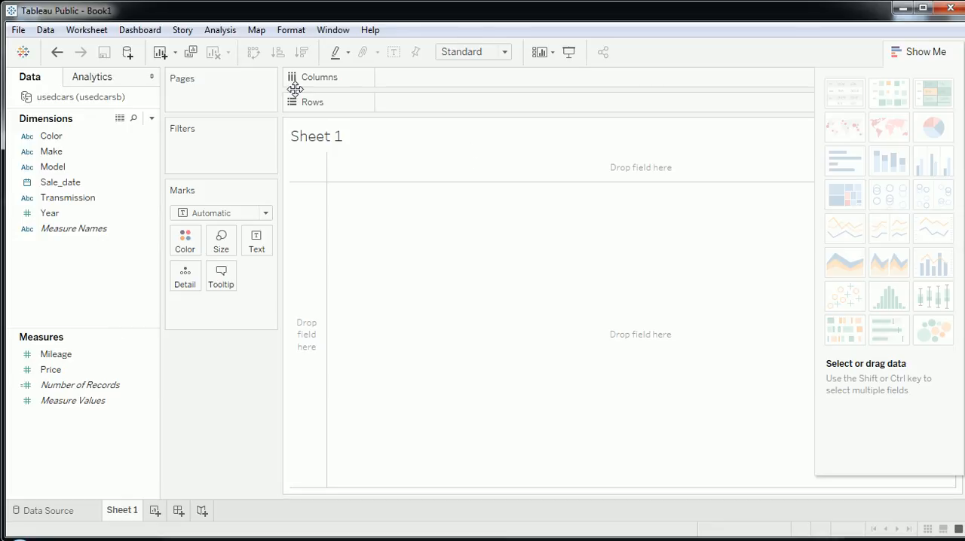
mouse_move(555, 283)
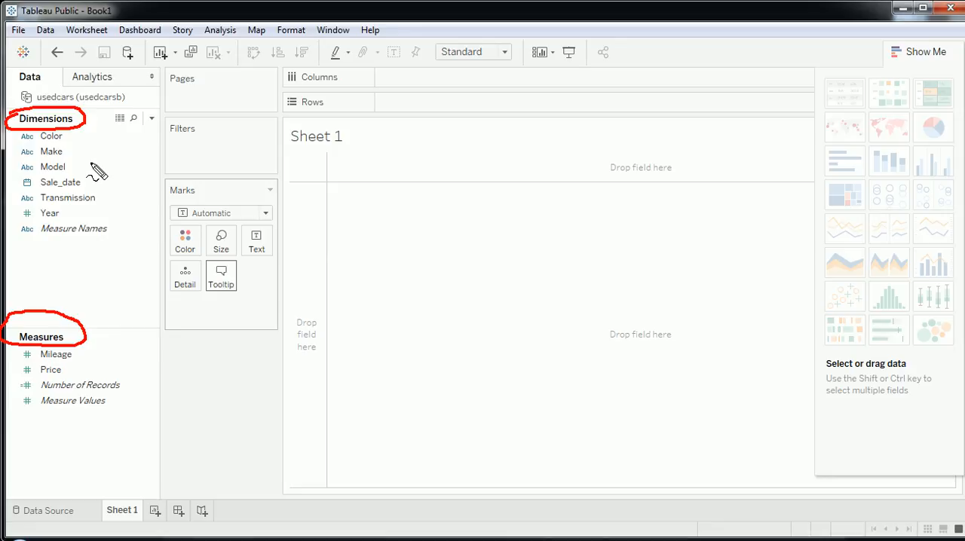
mouse_move(31, 361)
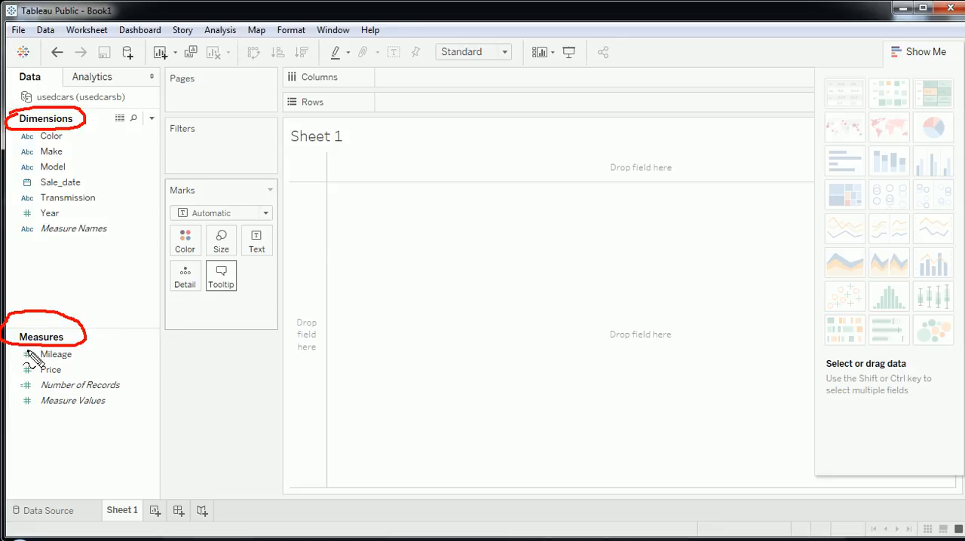
mouse_move(59, 359)
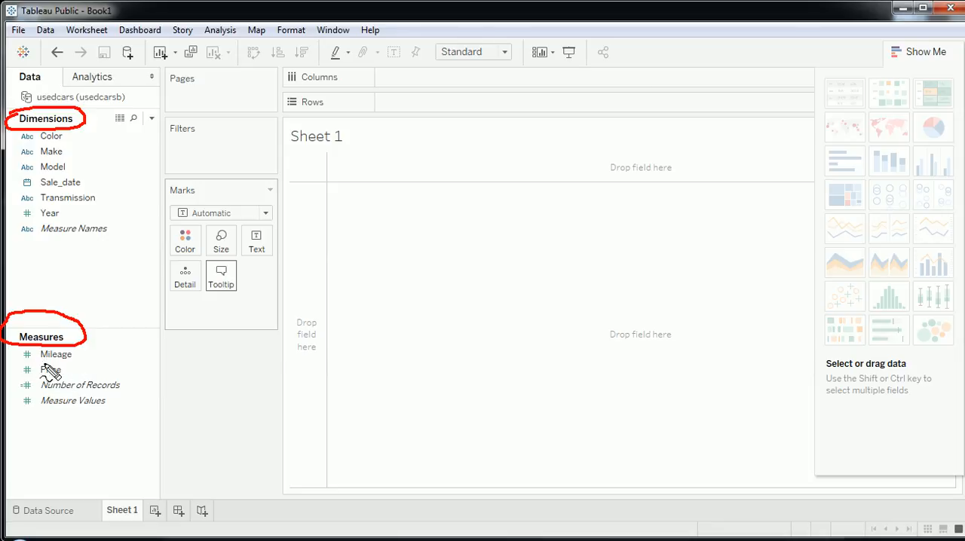
click(56, 354)
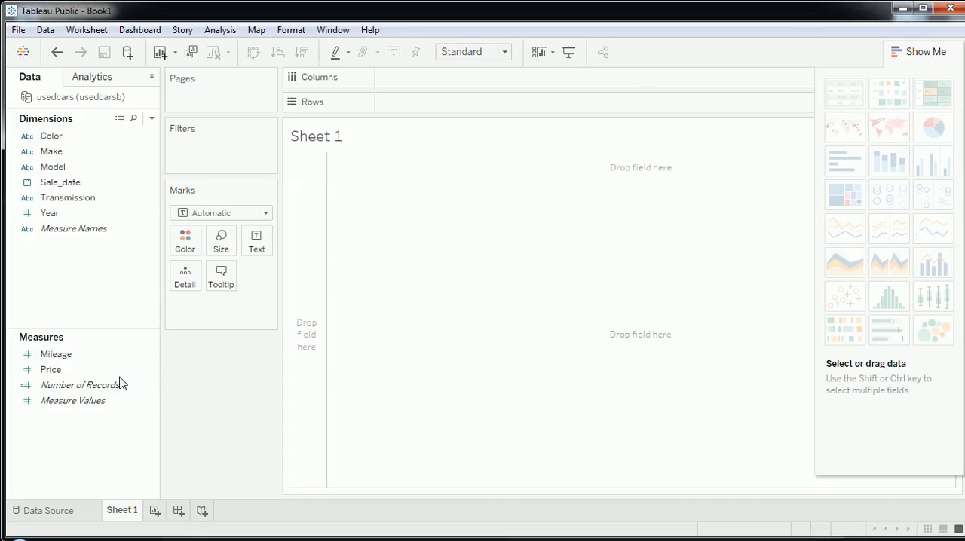
mouse_move(325, 144)
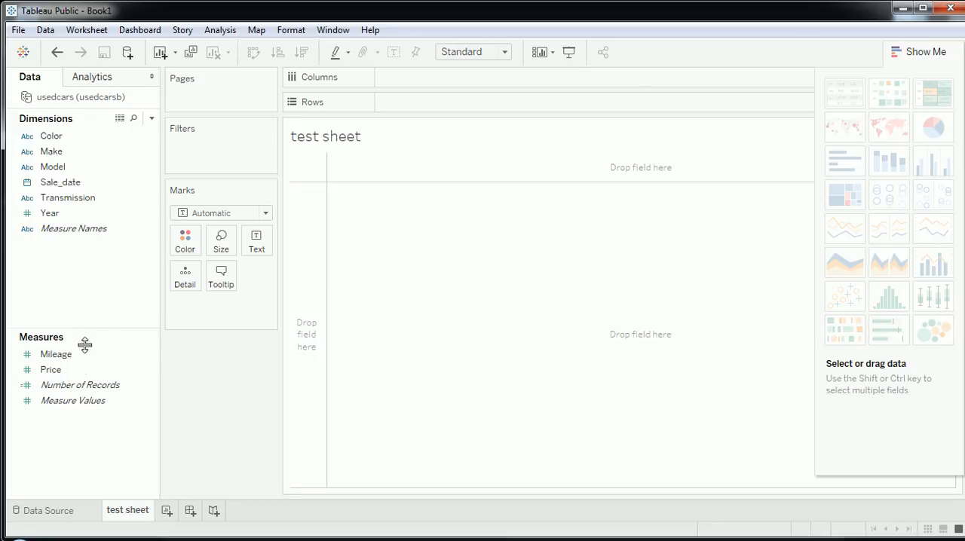
mouse_move(653, 354)
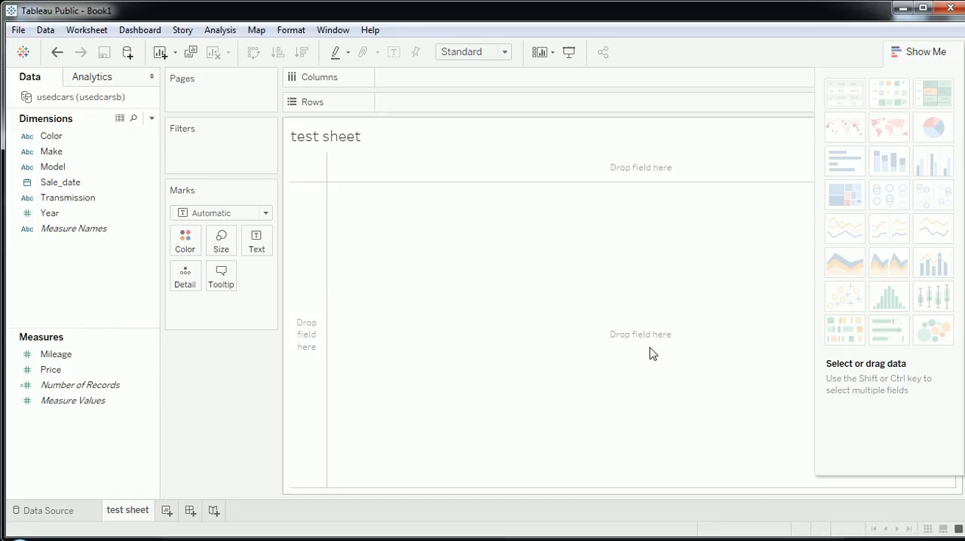
mouse_move(646, 359)
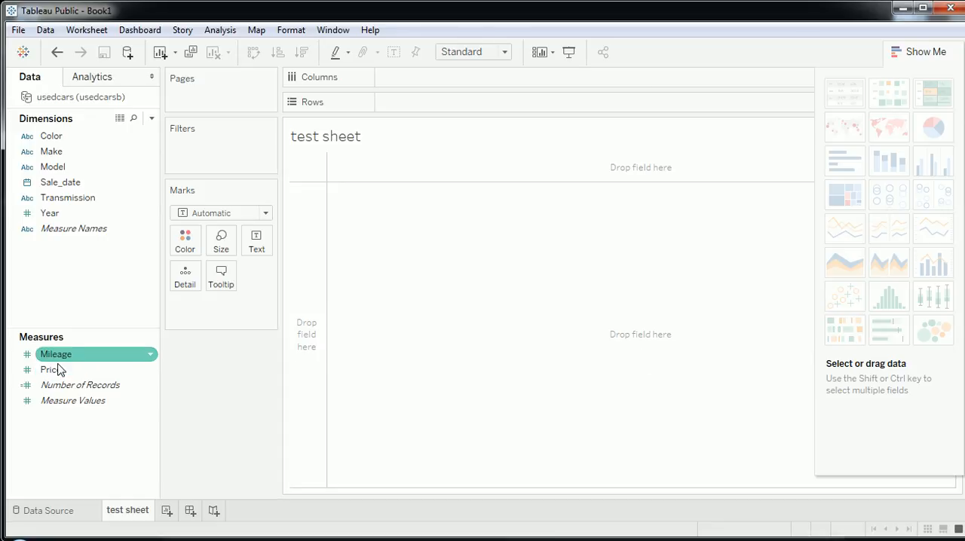
- Show total Price in the view, colour-coded into nine values by Color
drag(54, 355, 494, 340)
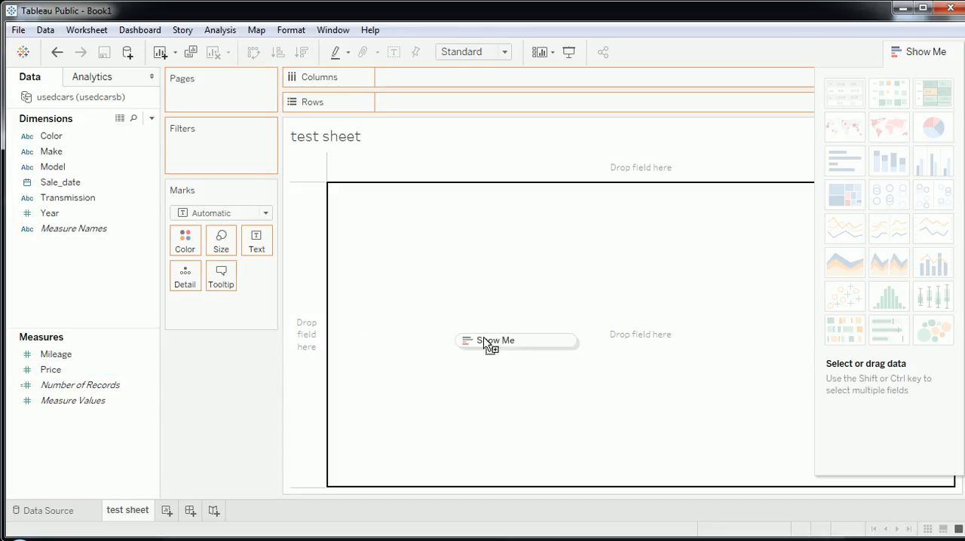
mouse_move(504, 352)
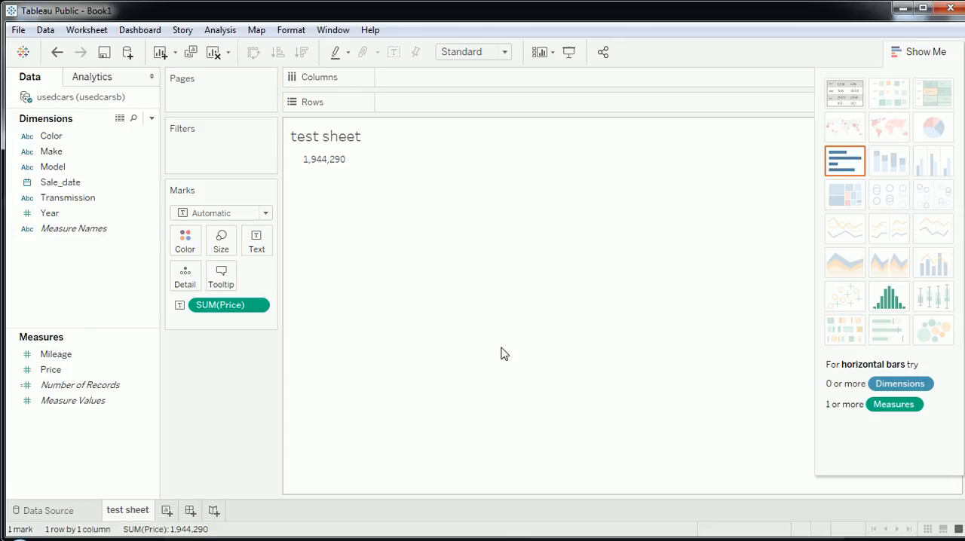
mouse_move(443, 338)
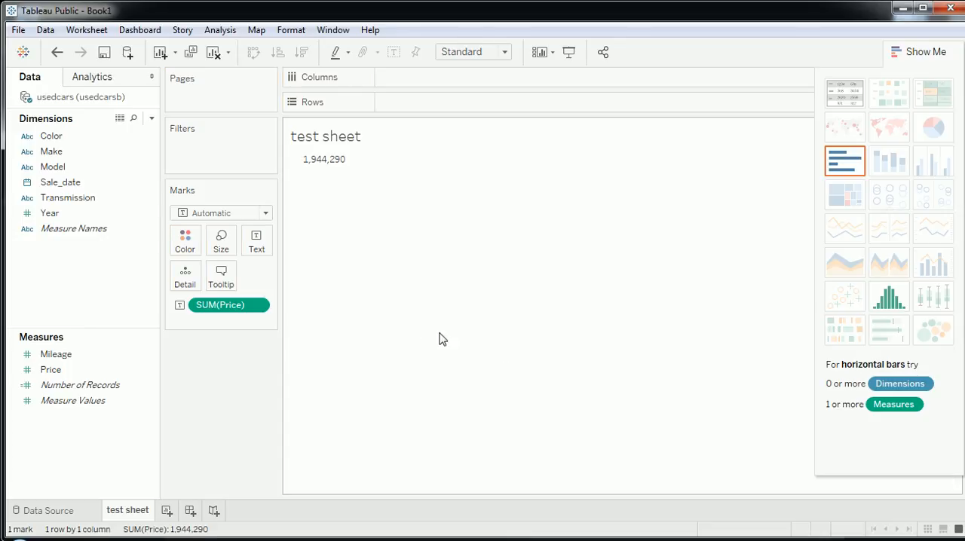
mouse_move(324, 160)
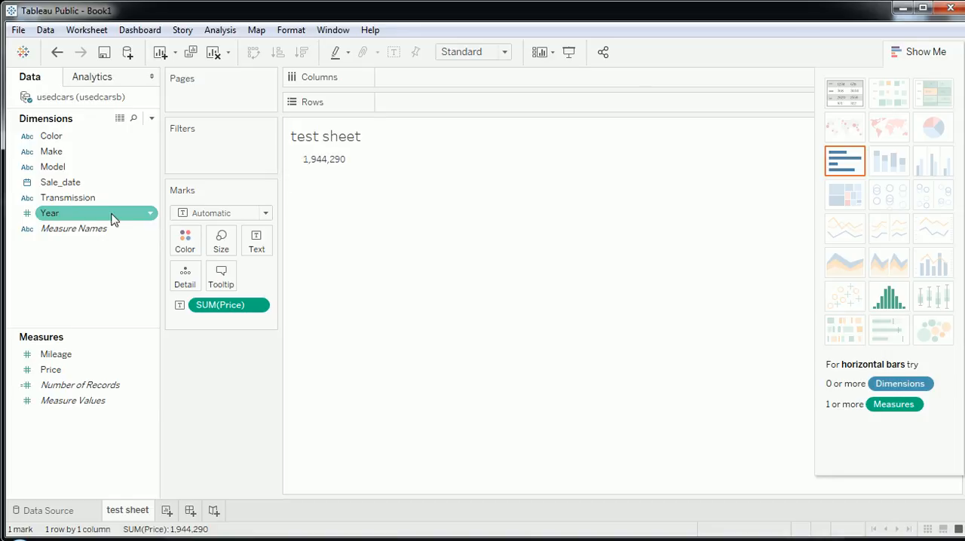
mouse_move(75, 166)
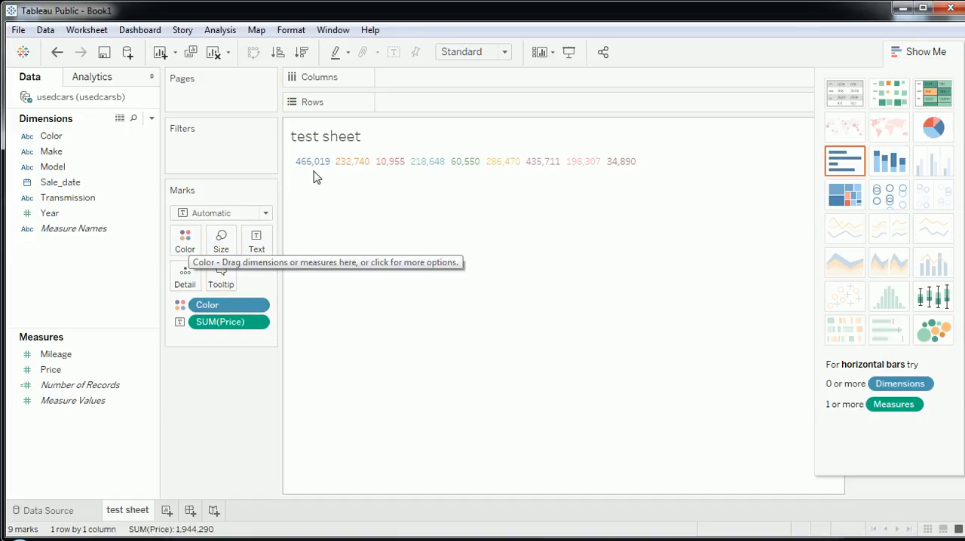
mouse_move(428, 161)
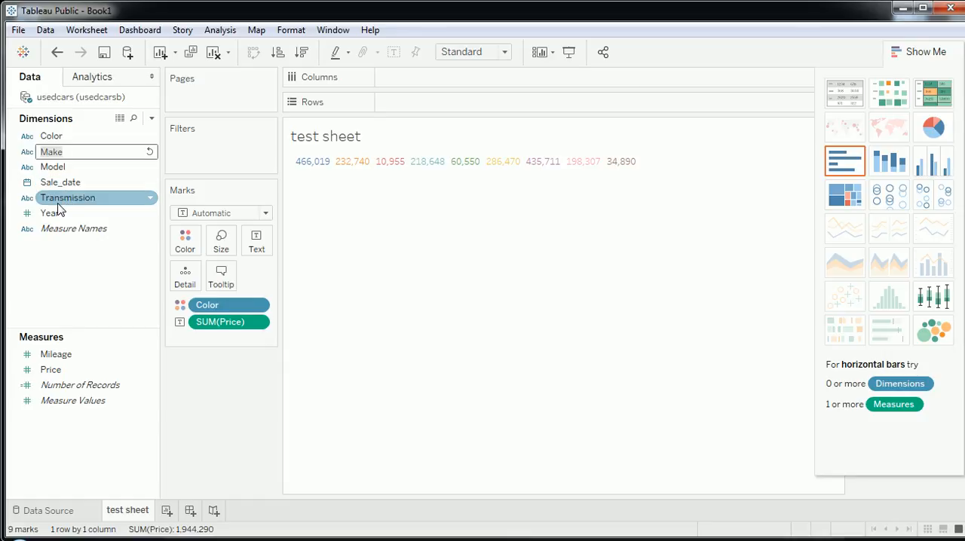
click(51, 150)
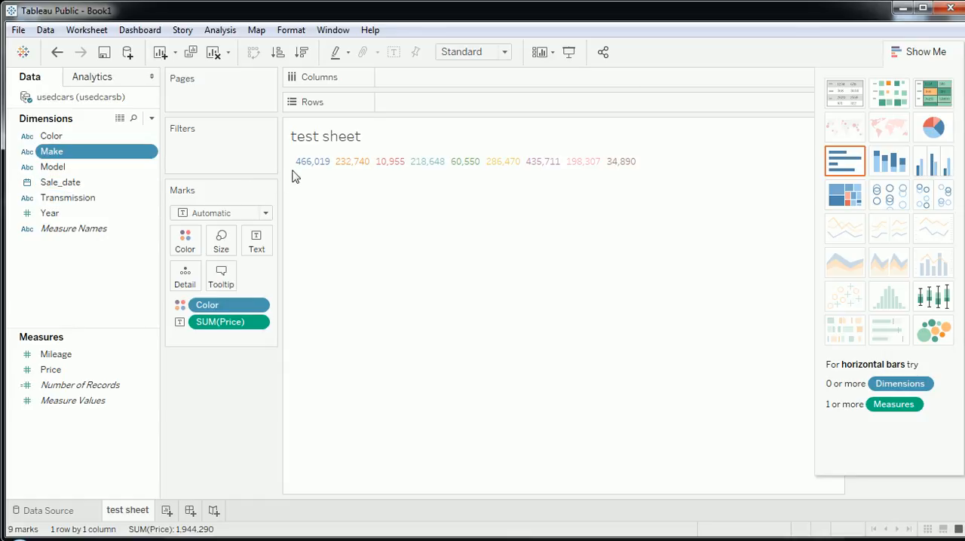
mouse_move(423, 108)
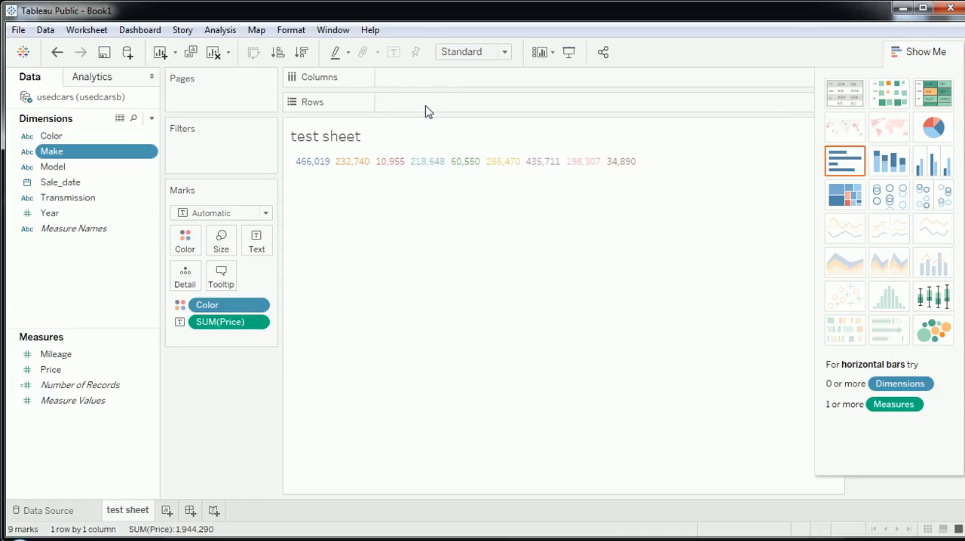
mouse_move(74, 229)
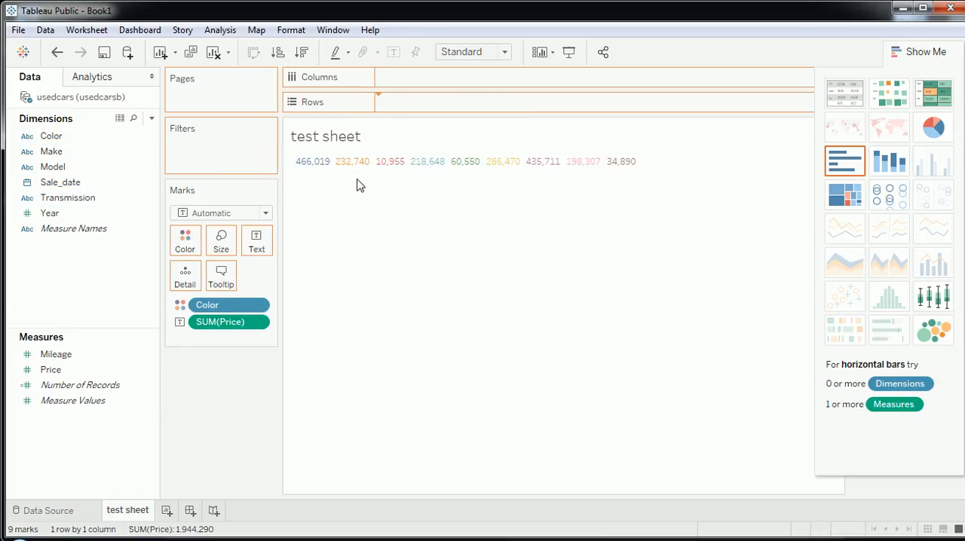
- Put Transmission on Rows to split the price totals into AUTO and MANUAL
drag(68, 197, 413, 103)
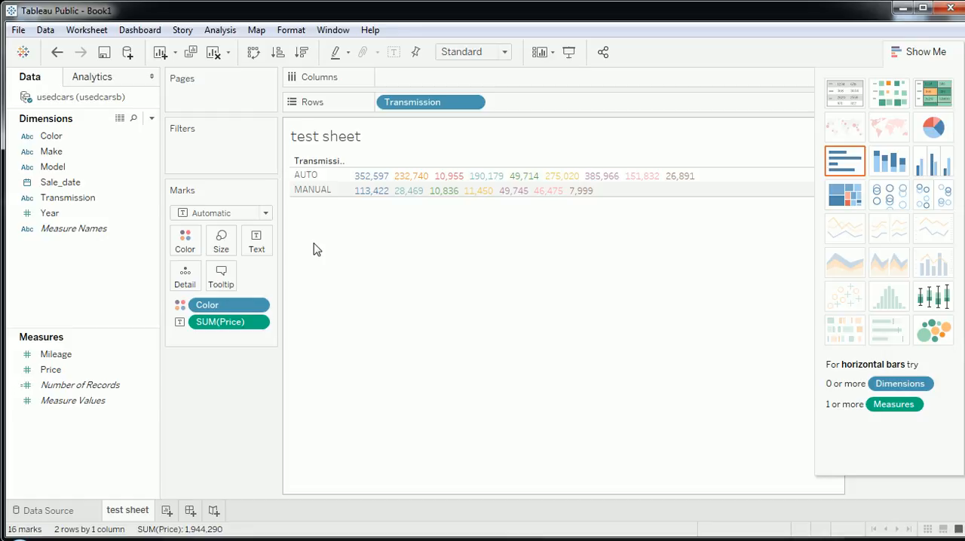
mouse_move(371, 175)
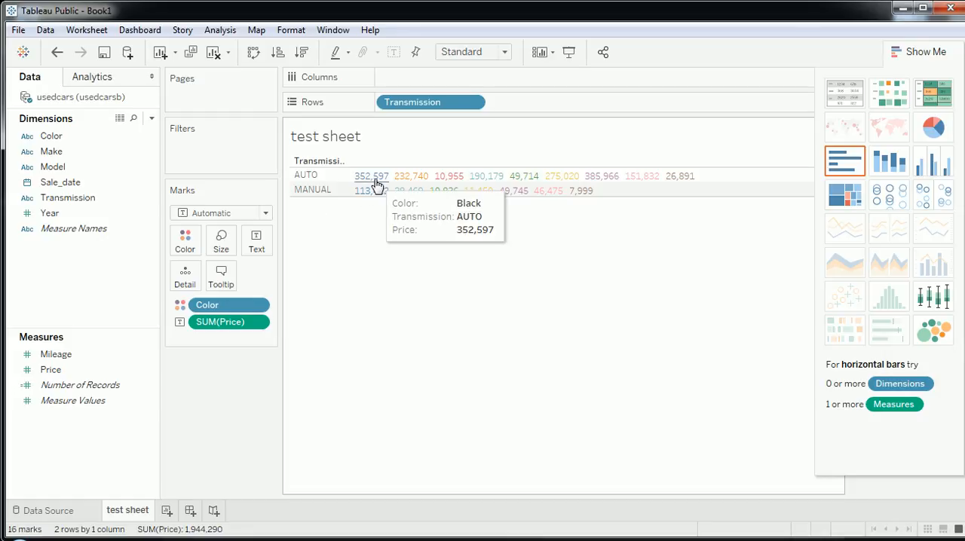
mouse_move(214, 125)
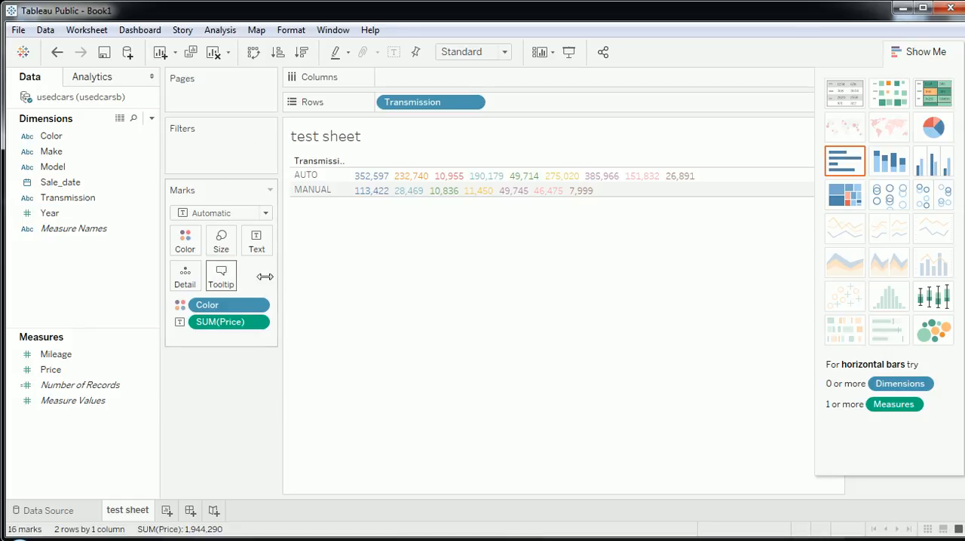
mouse_move(639, 200)
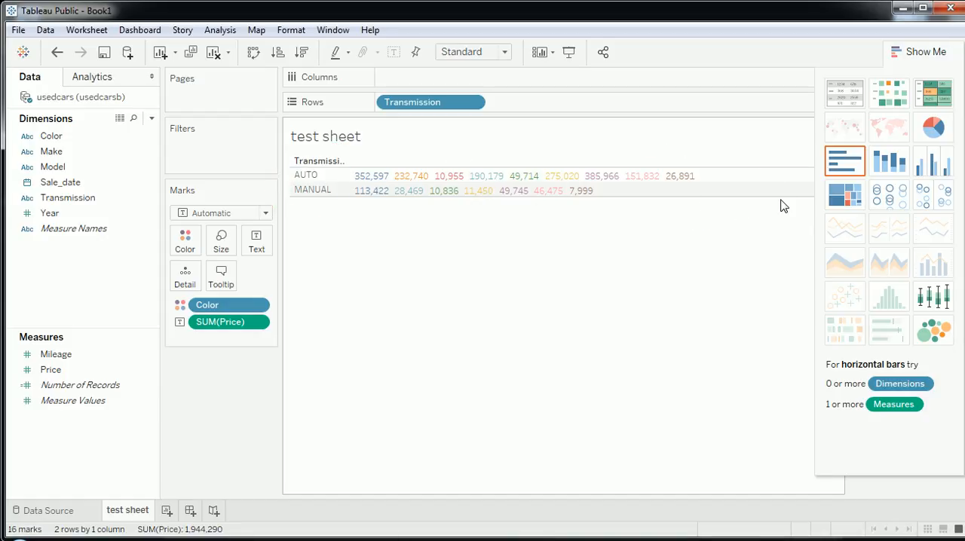
- Show Price as horizontal bars, try Average and Count measures, then return to Sum
click(844, 160)
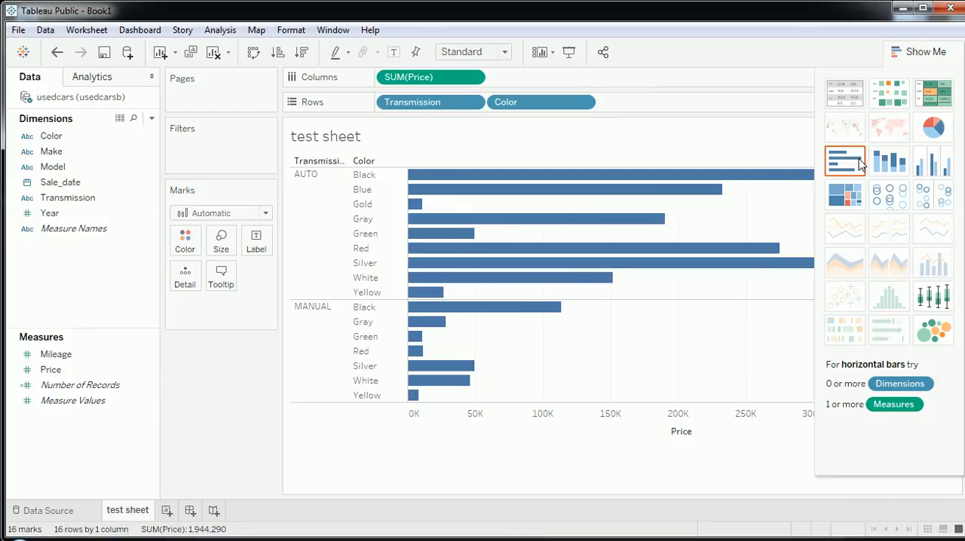
mouse_move(521, 219)
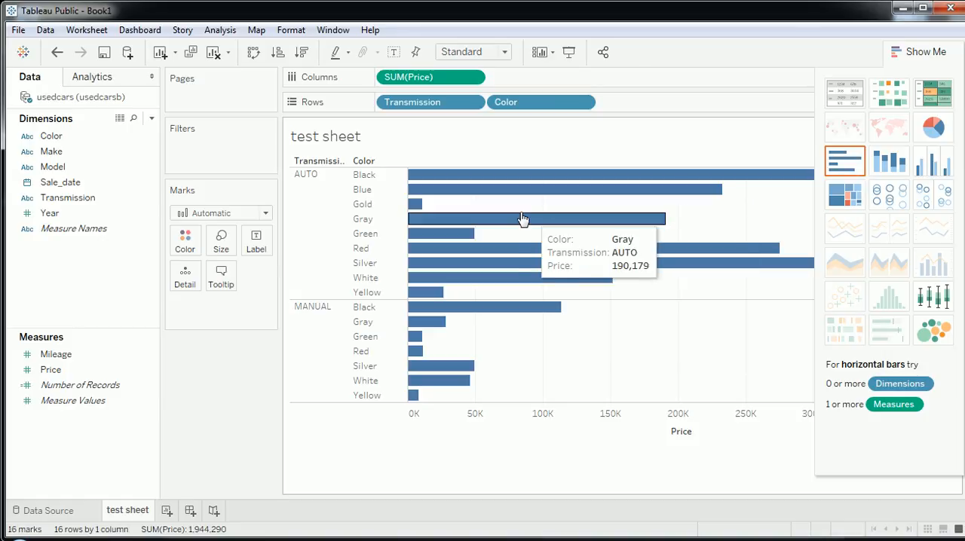
mouse_move(445, 84)
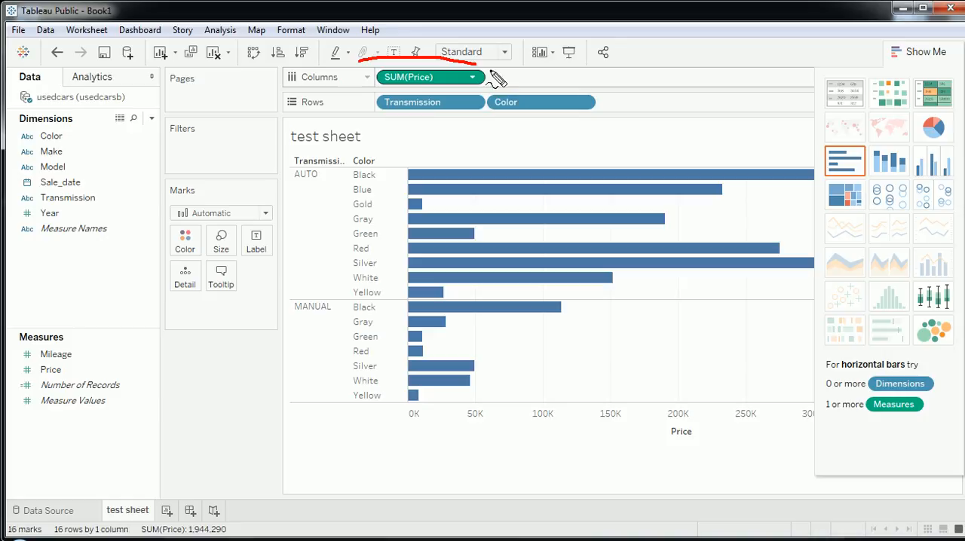
click(473, 77)
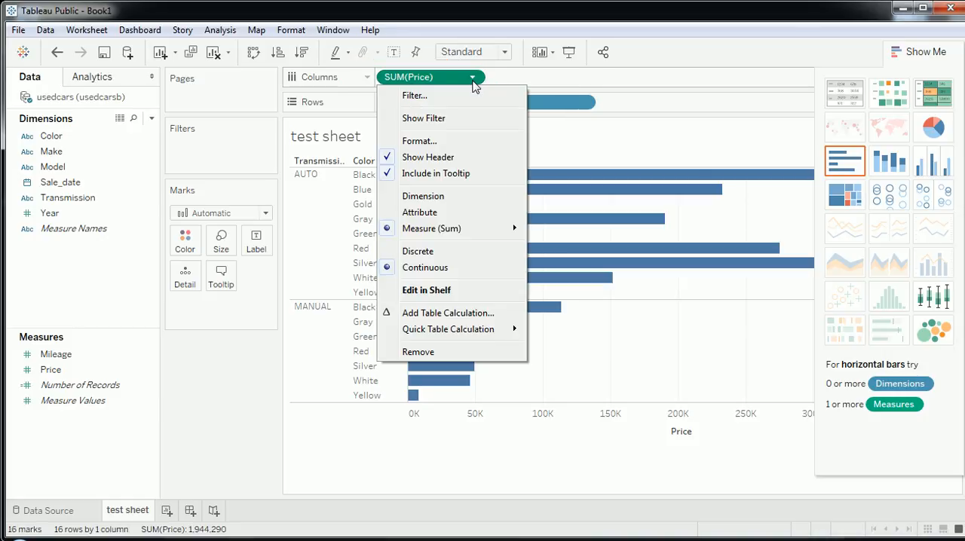
mouse_move(428, 157)
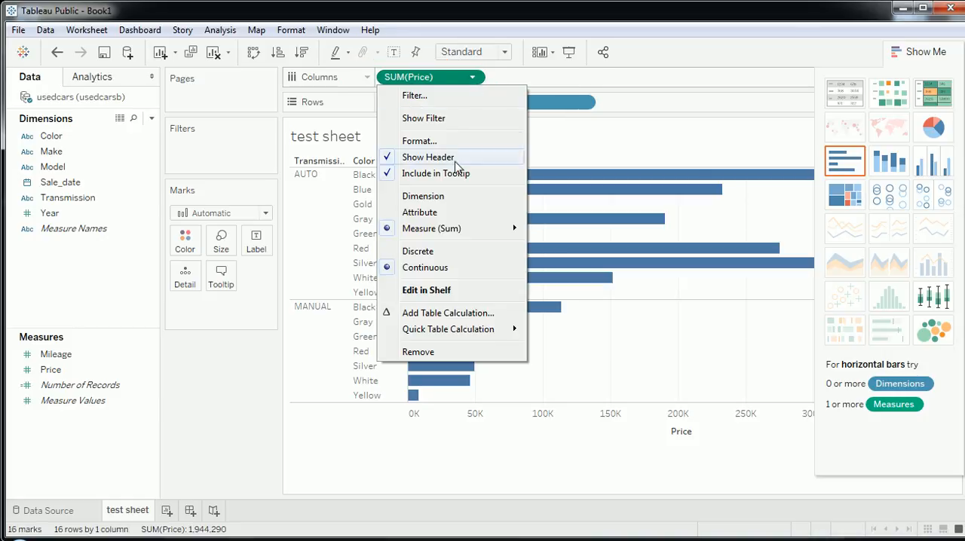
mouse_move(497, 260)
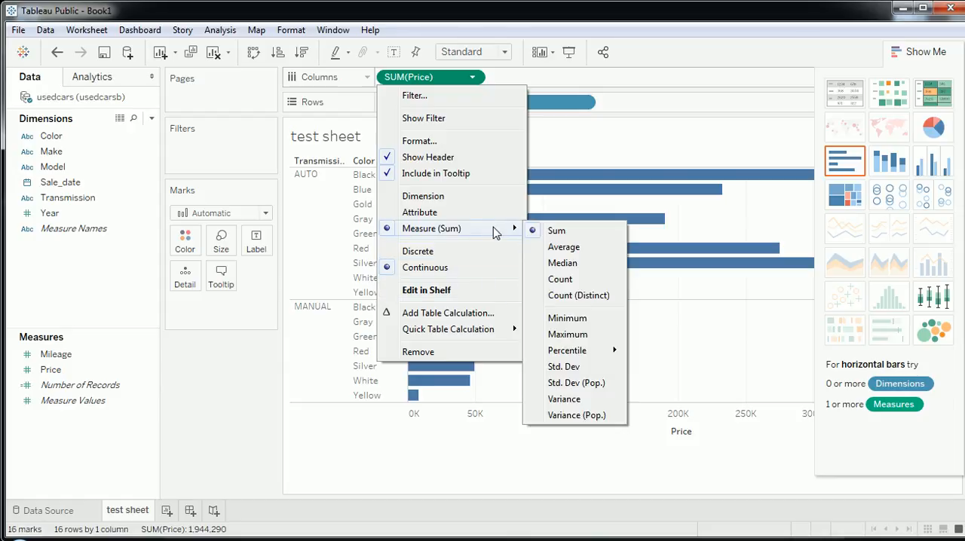
mouse_move(562, 263)
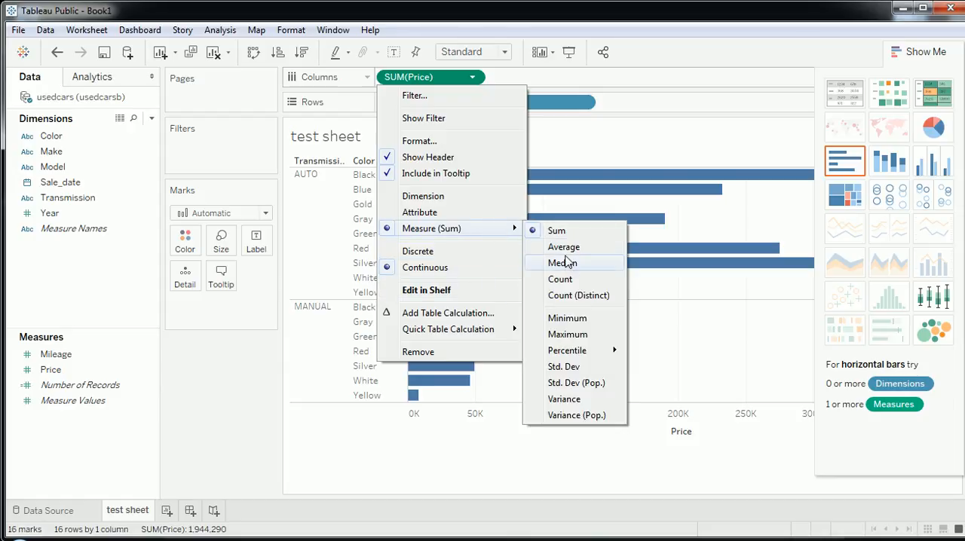
click(564, 247)
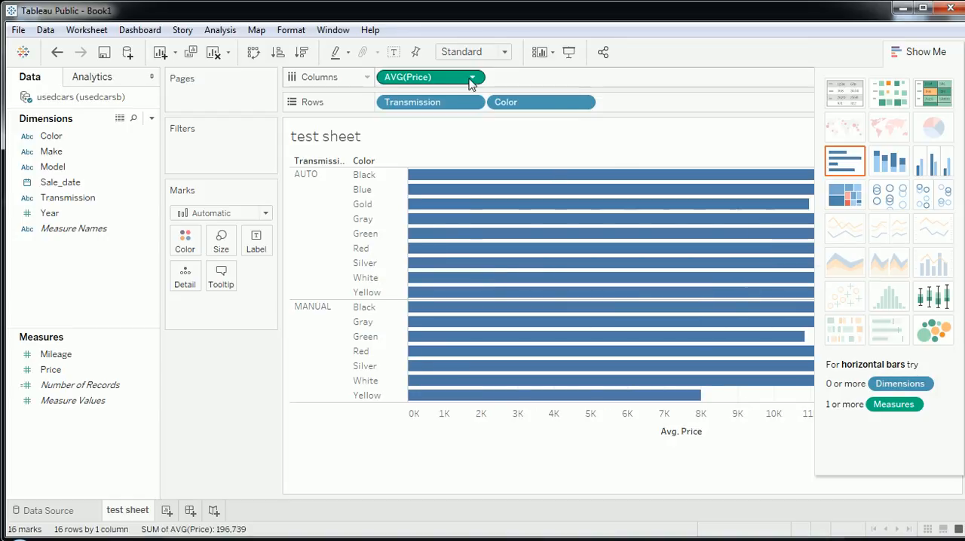
click(470, 77)
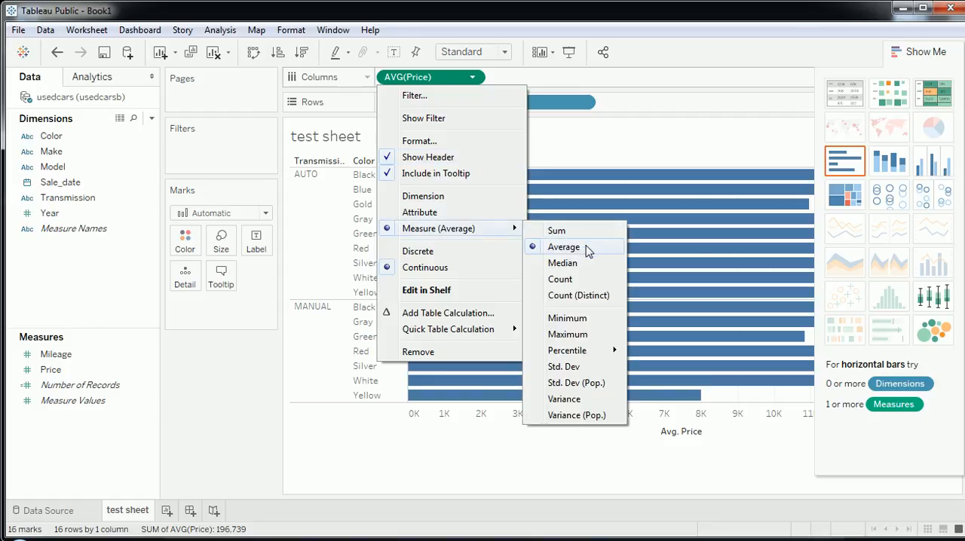
click(561, 278)
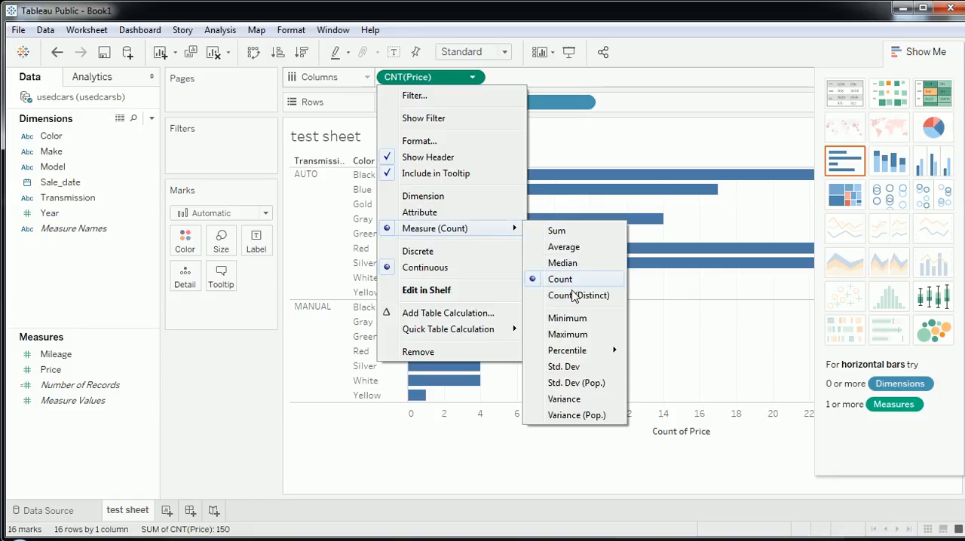
click(560, 279)
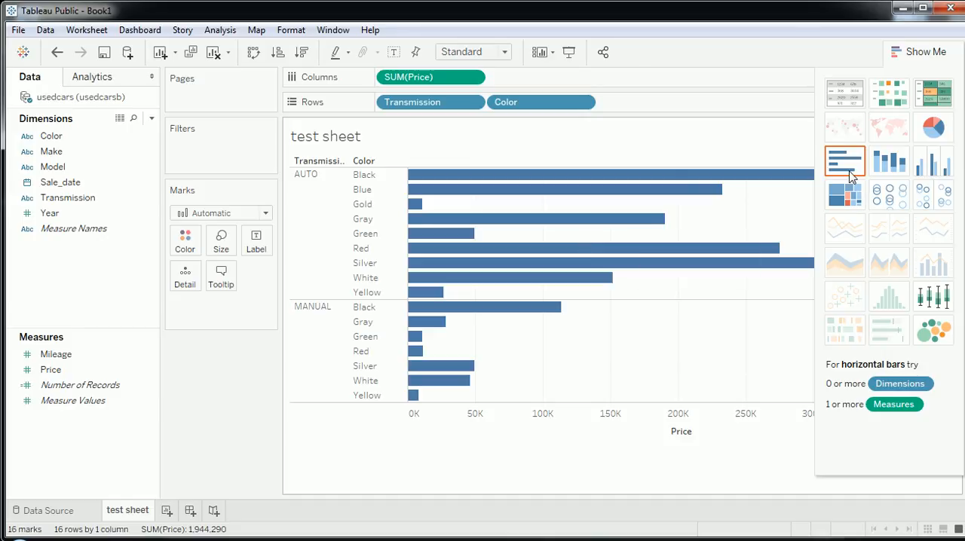
- Try side-by-side bars, pie and box-and-whisker in Show Me, settling on packed bubbles
click(931, 160)
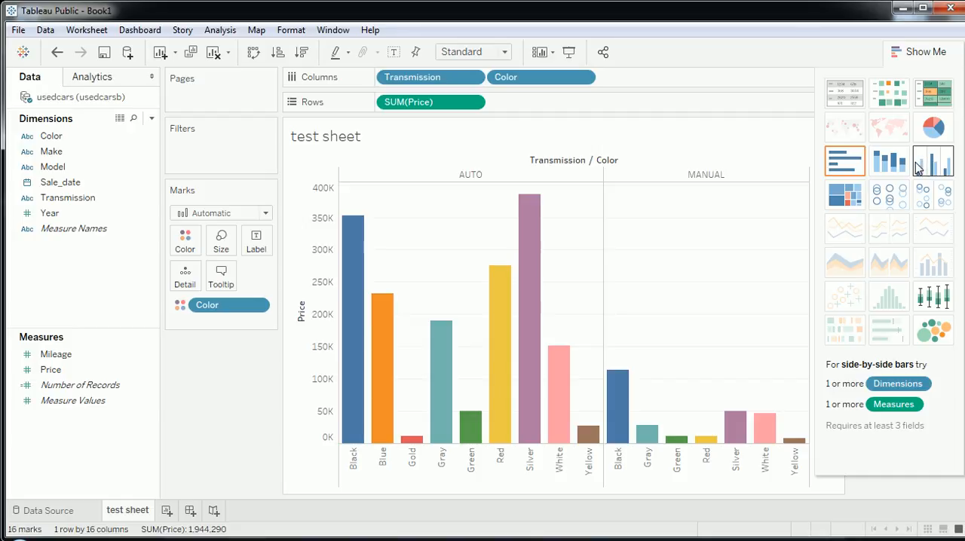
mouse_move(932, 127)
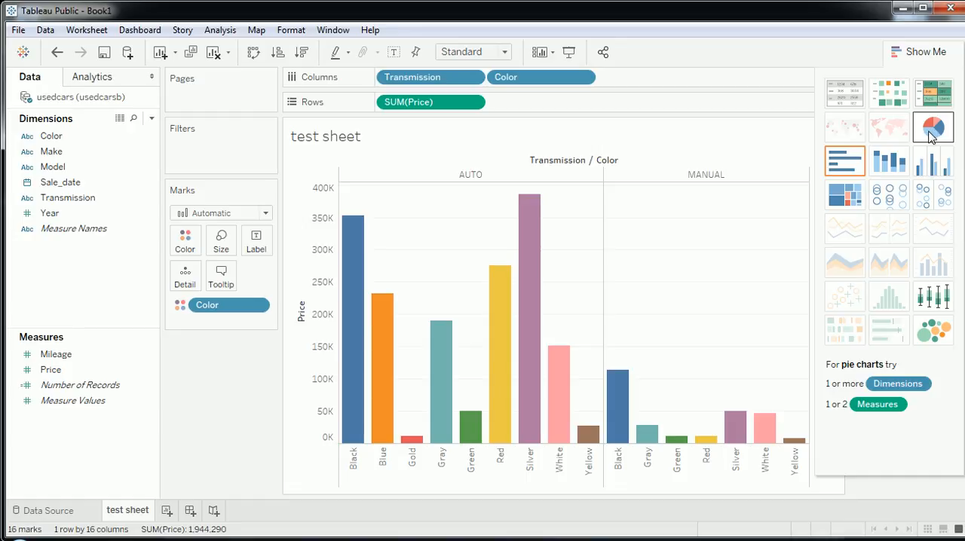
click(933, 126)
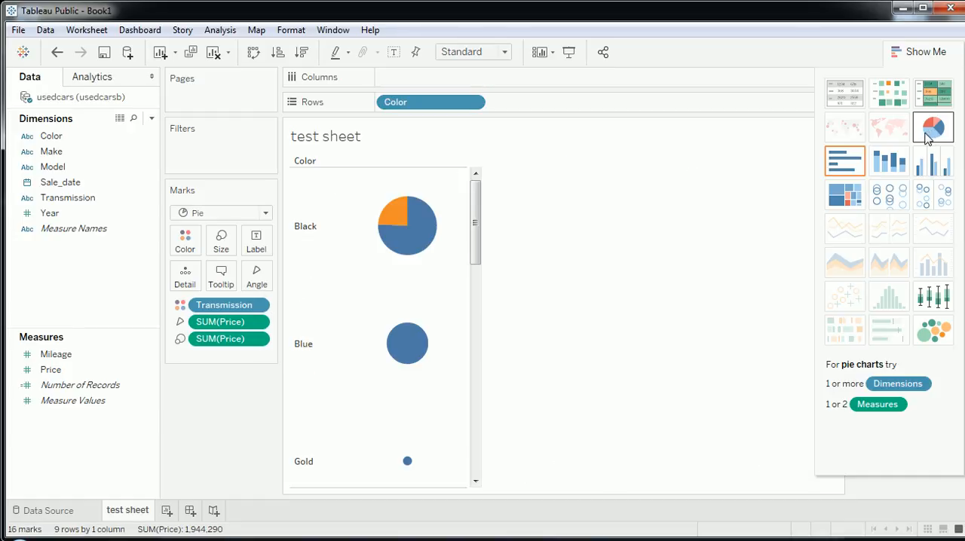
mouse_move(933, 330)
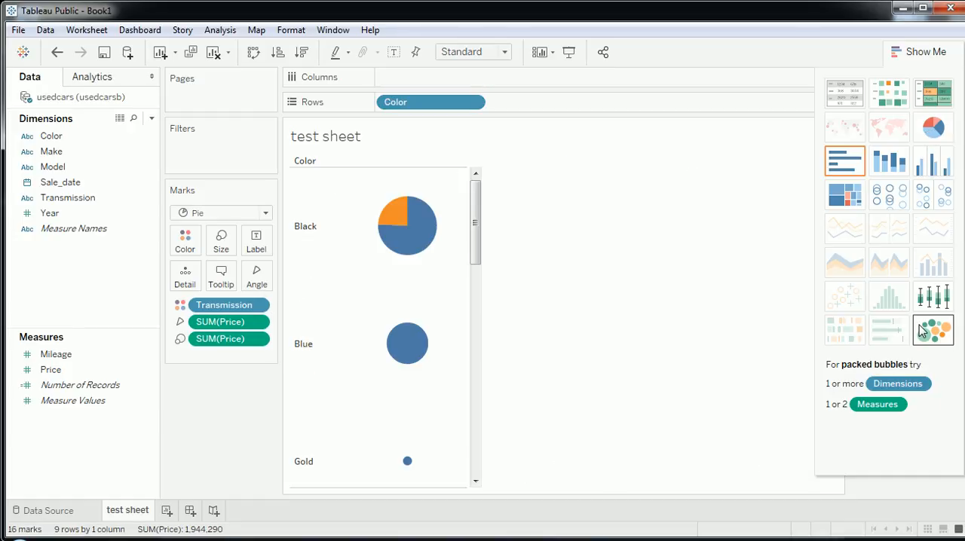
click(932, 329)
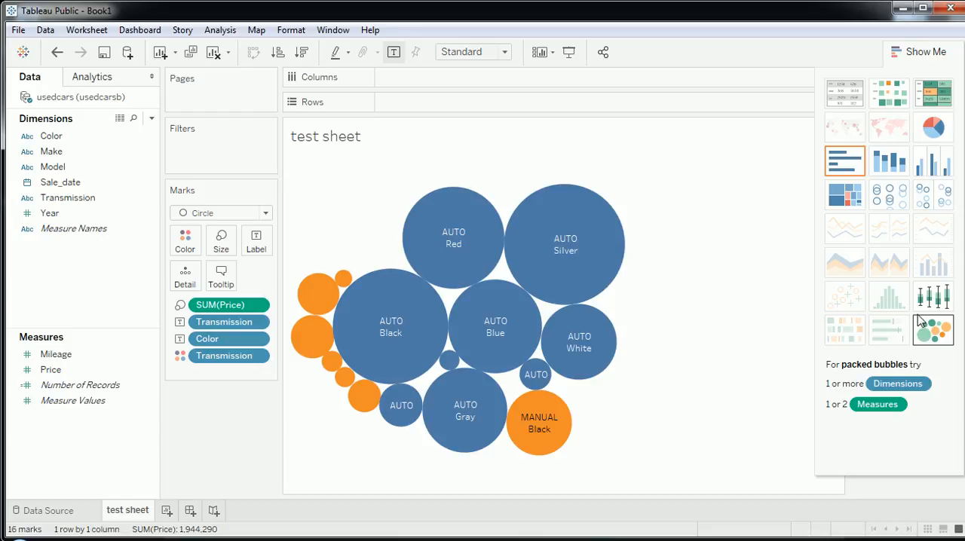
mouse_move(933, 295)
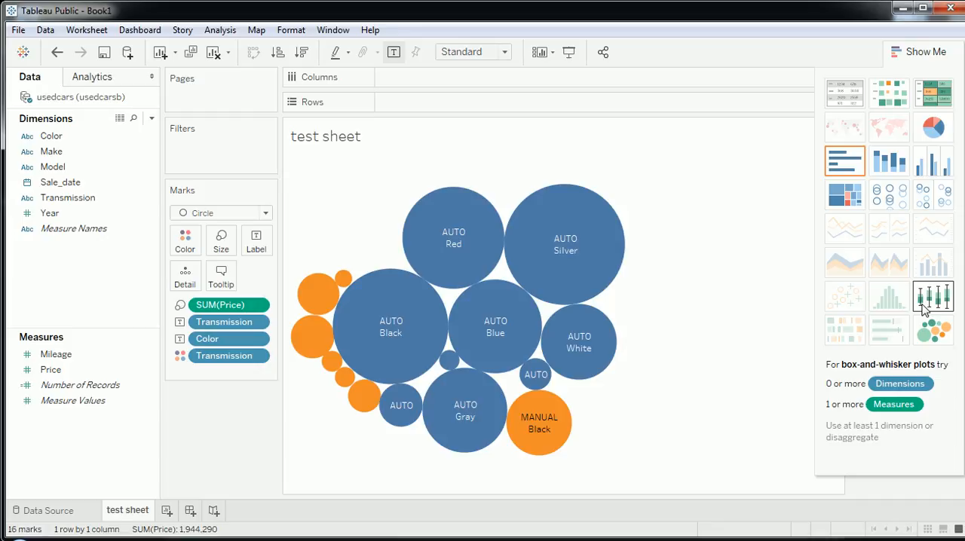
mouse_move(889, 298)
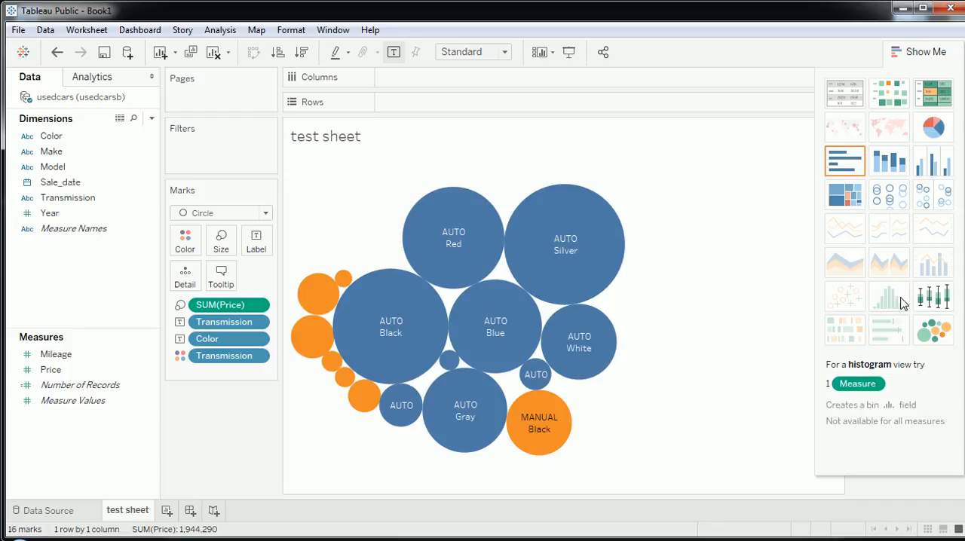
mouse_move(933, 296)
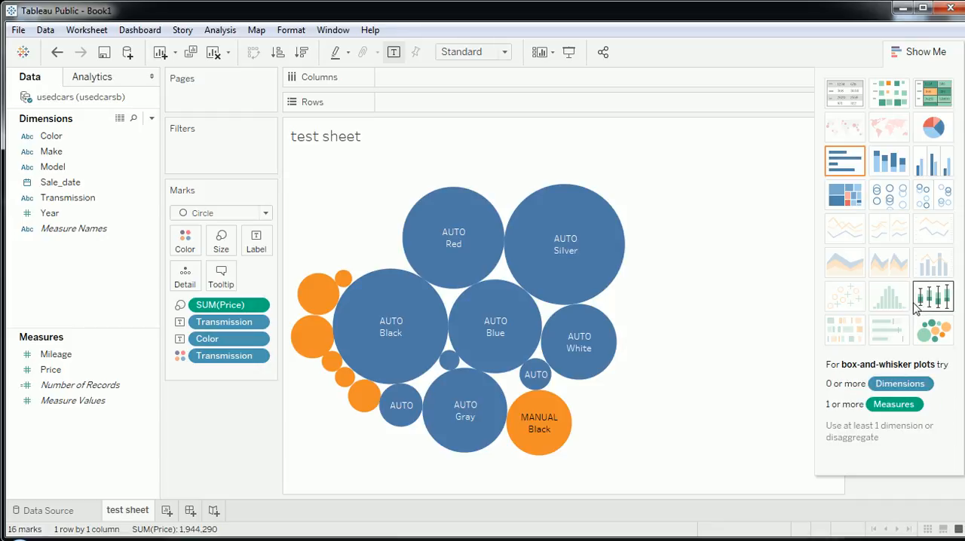
click(933, 296)
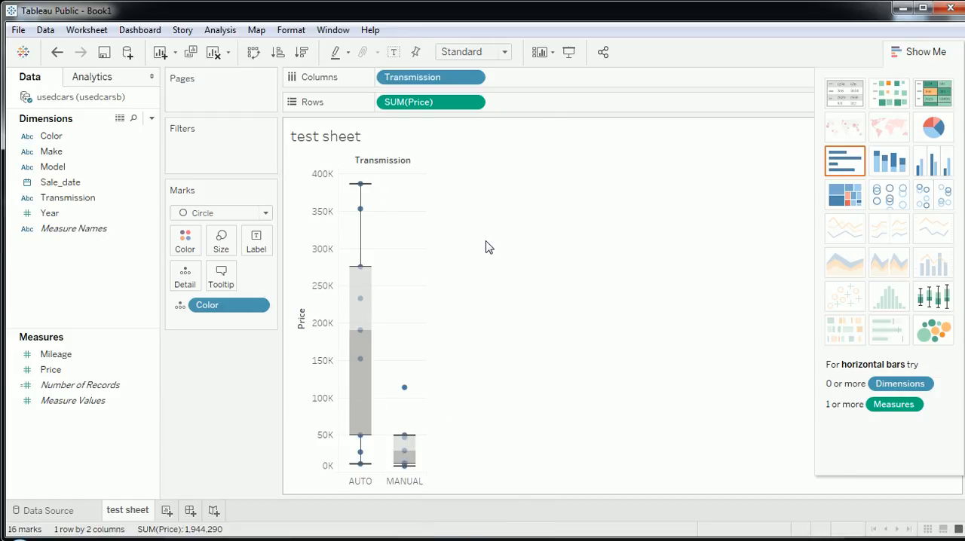
mouse_move(355, 296)
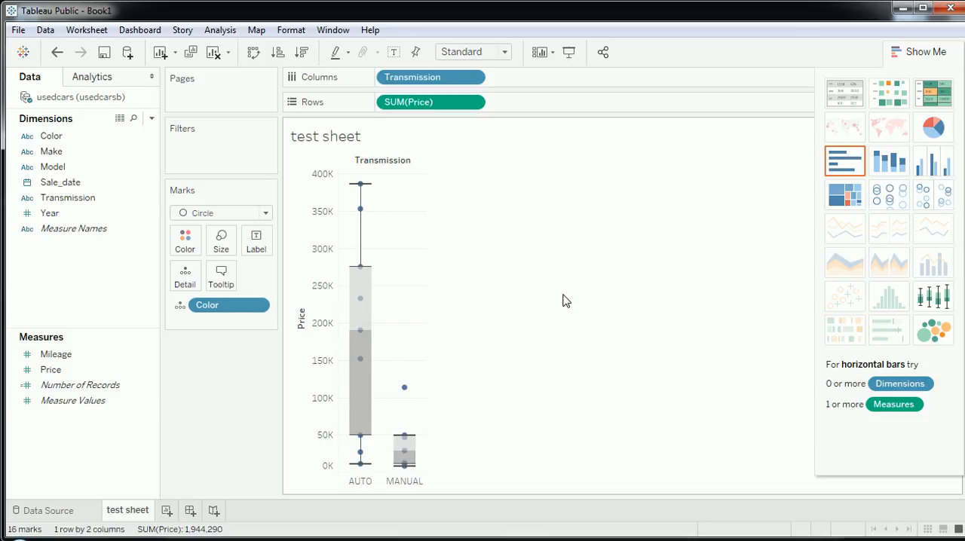
mouse_move(933, 330)
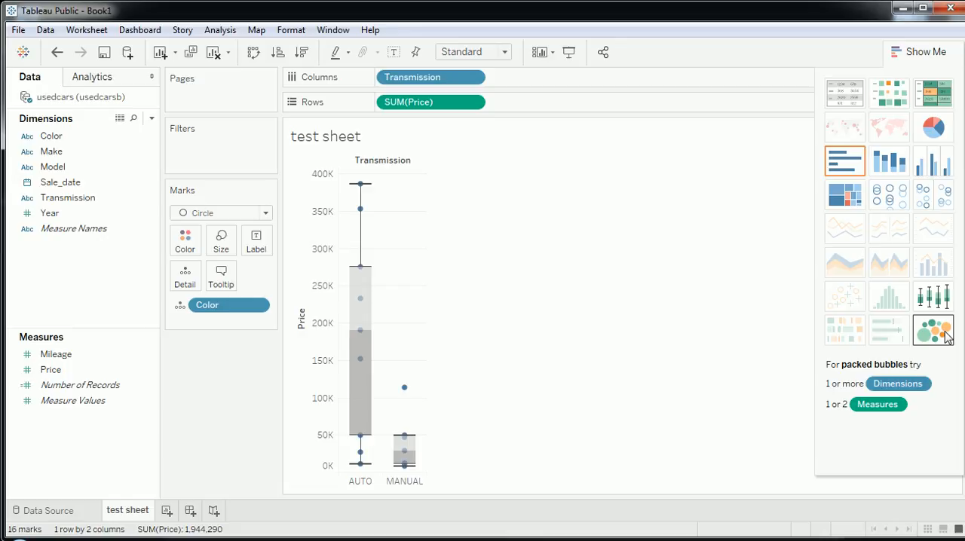
click(933, 328)
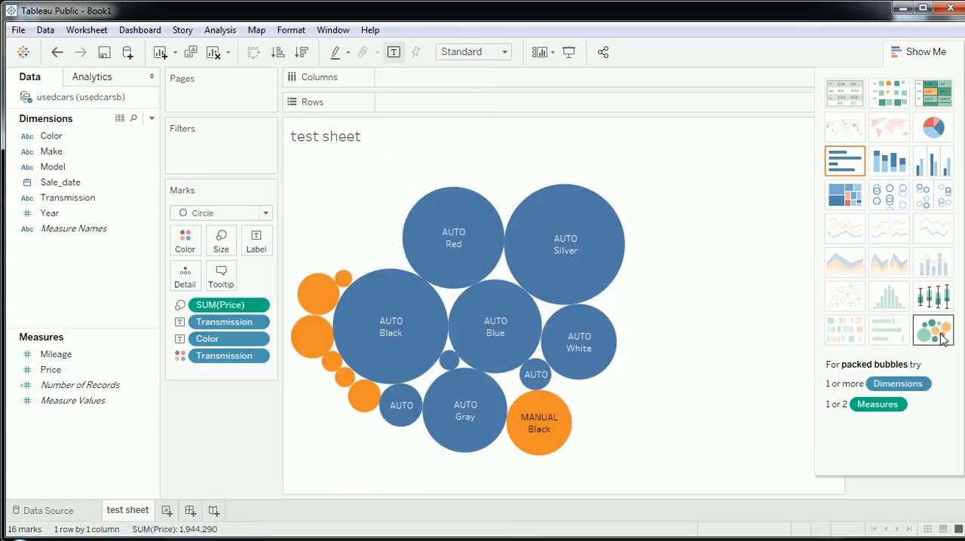
mouse_move(449, 309)
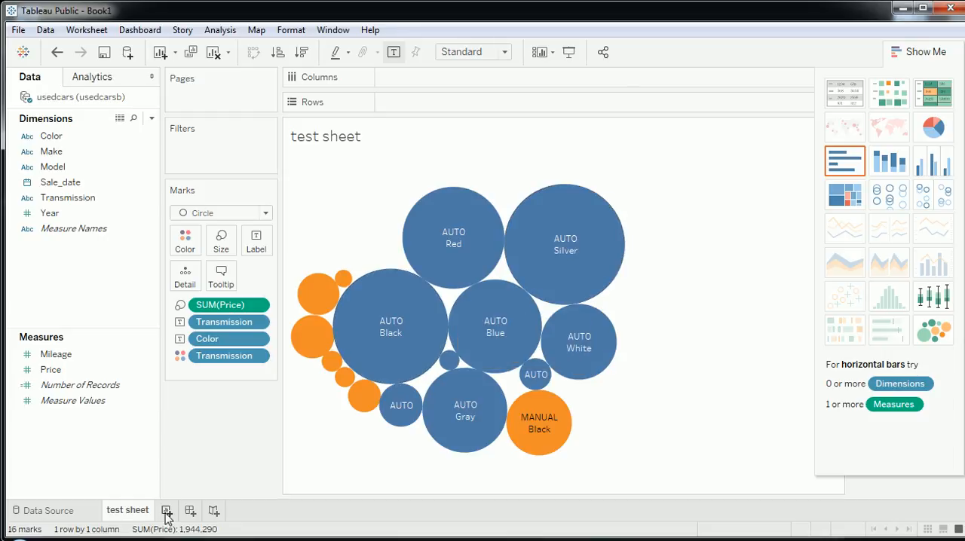
mouse_move(166, 510)
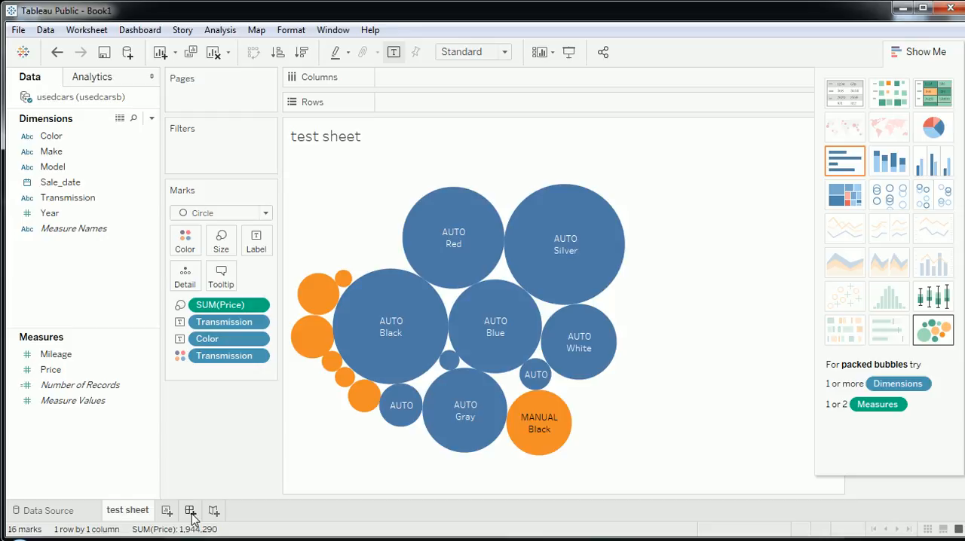
- Create a new blank Dashboard 1 with test sheet available to place
click(190, 510)
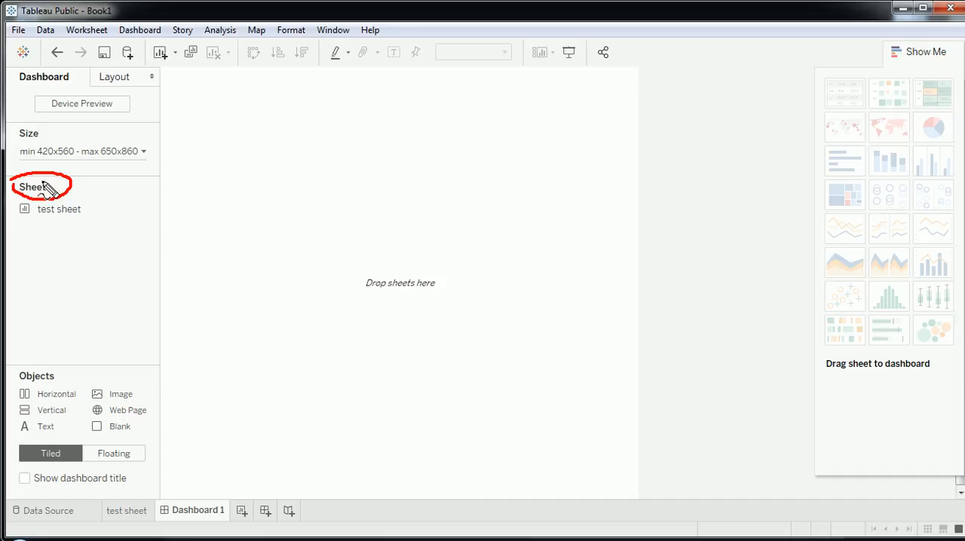
mouse_move(54, 45)
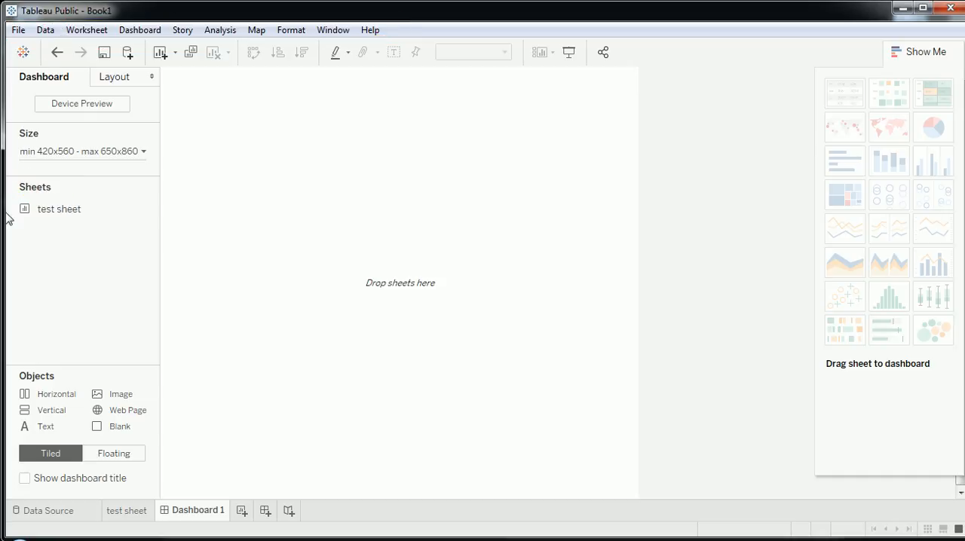
mouse_move(89, 214)
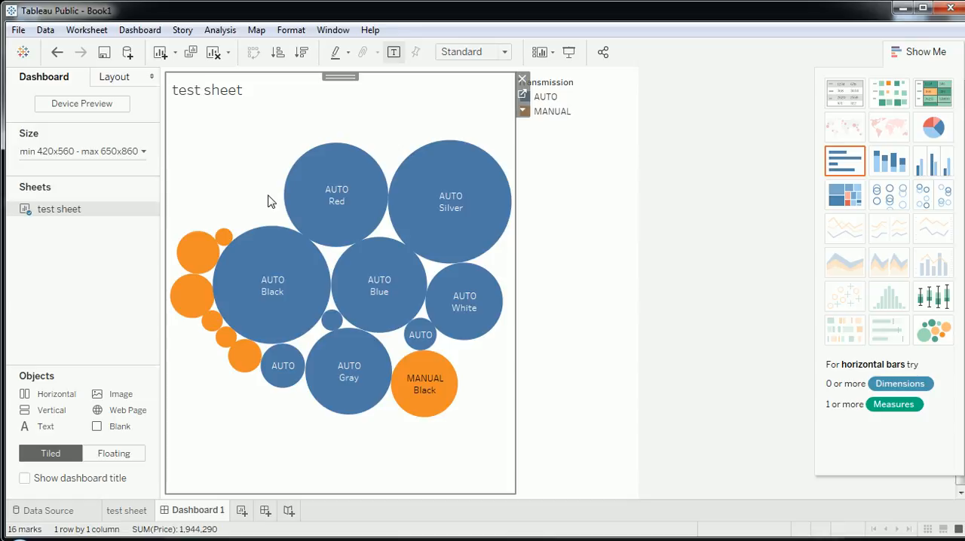
mouse_move(475, 218)
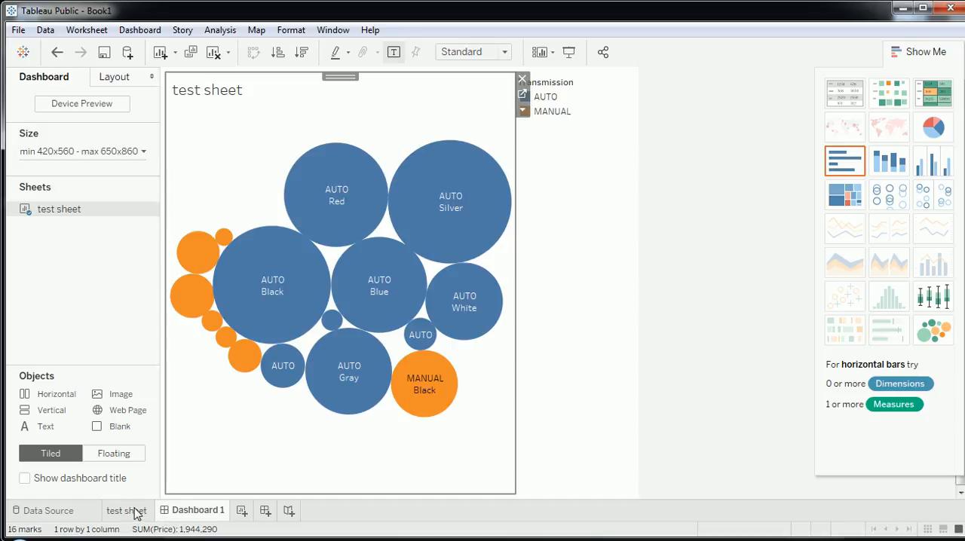
mouse_move(160, 467)
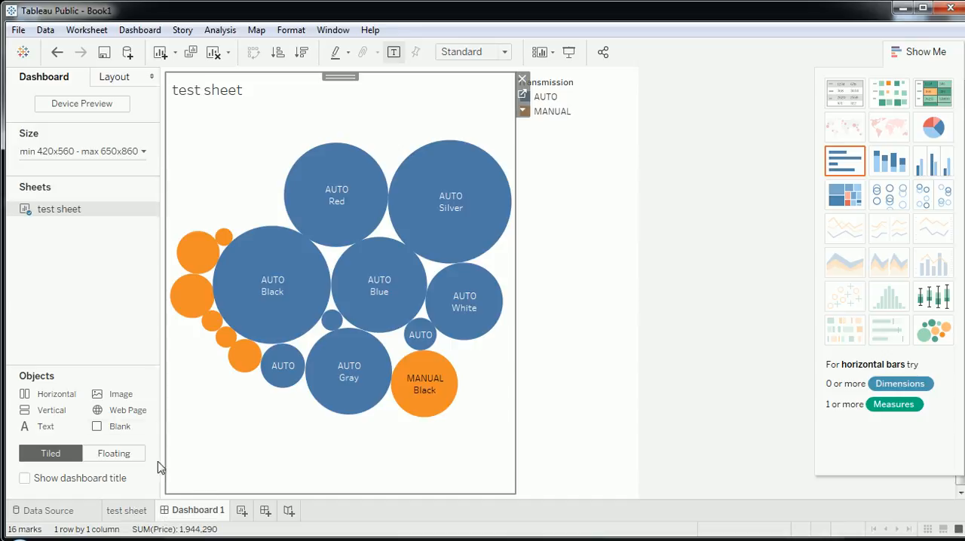
mouse_move(380, 287)
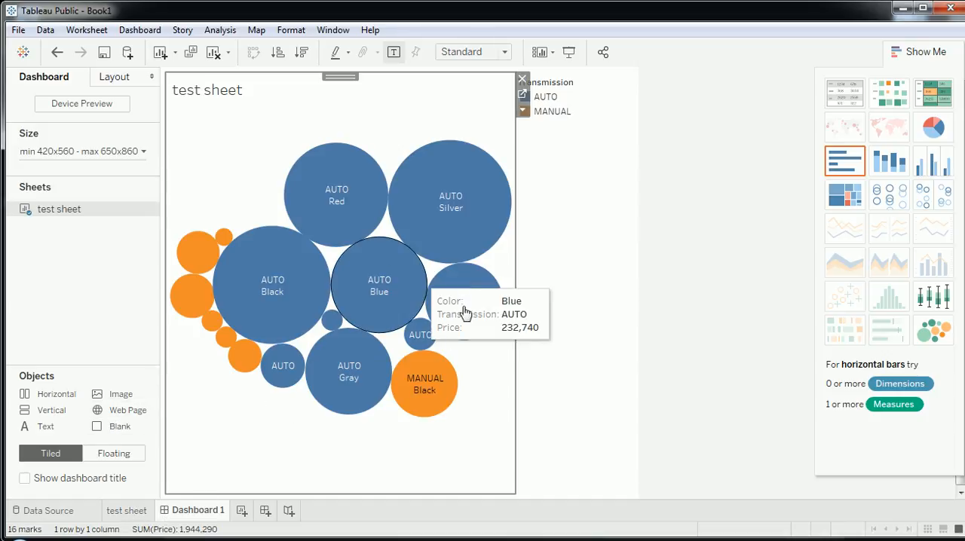
mouse_move(440, 327)
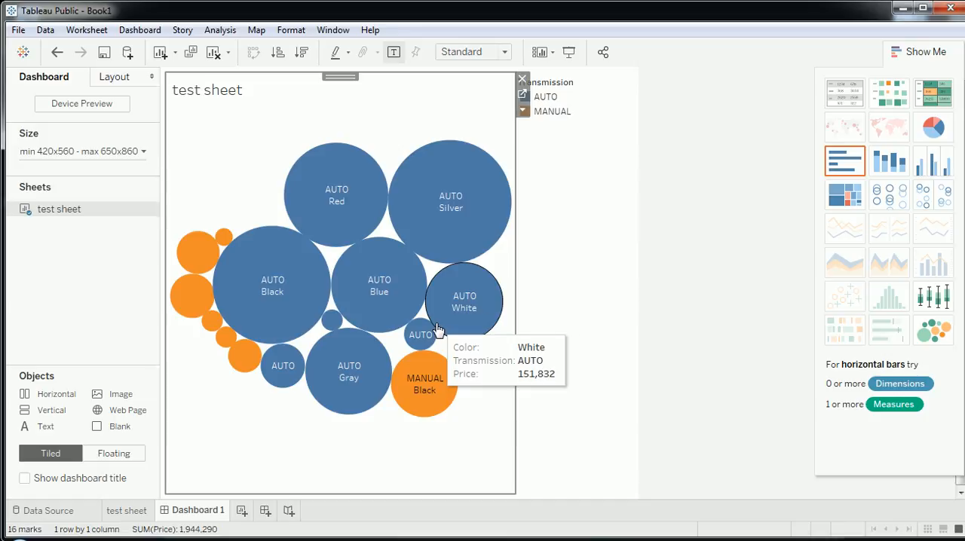
mouse_move(678, 300)
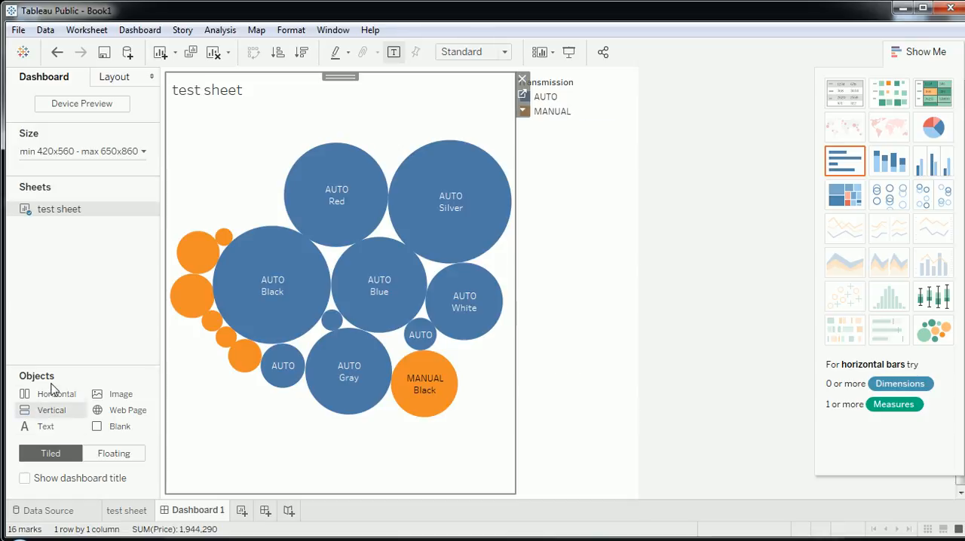
mouse_move(120, 425)
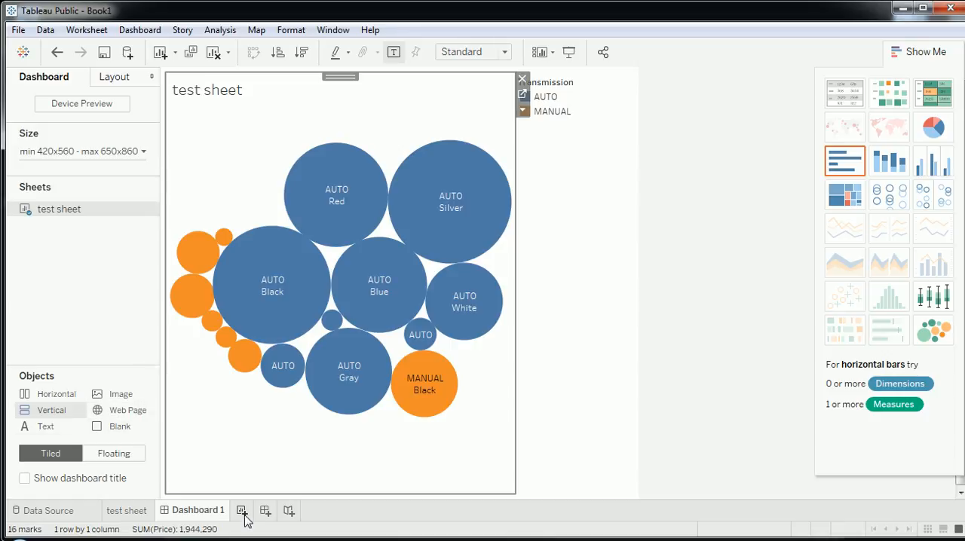
mouse_move(241, 510)
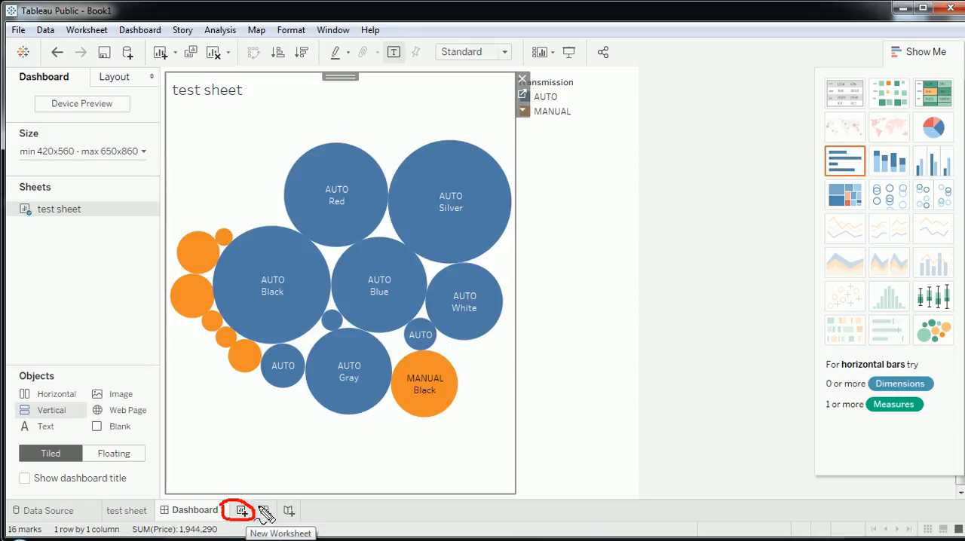
- On a new Sheet 2, plot total Mileage by Year as a continuous line chart
click(242, 509)
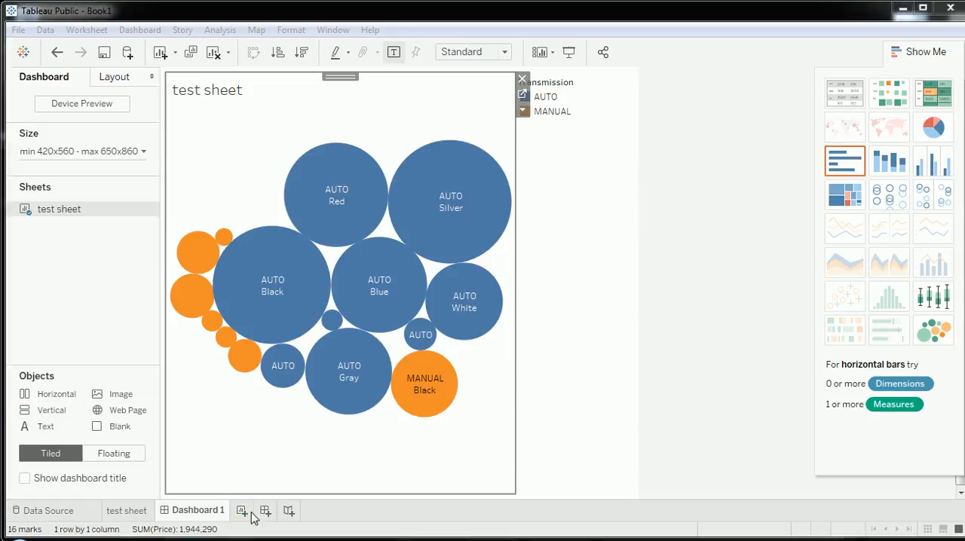
click(283, 509)
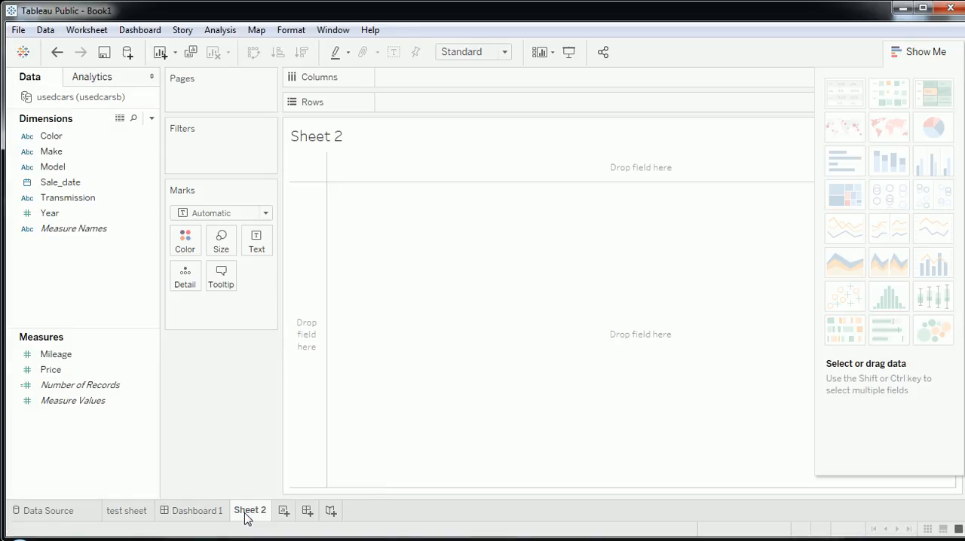
click(55, 354)
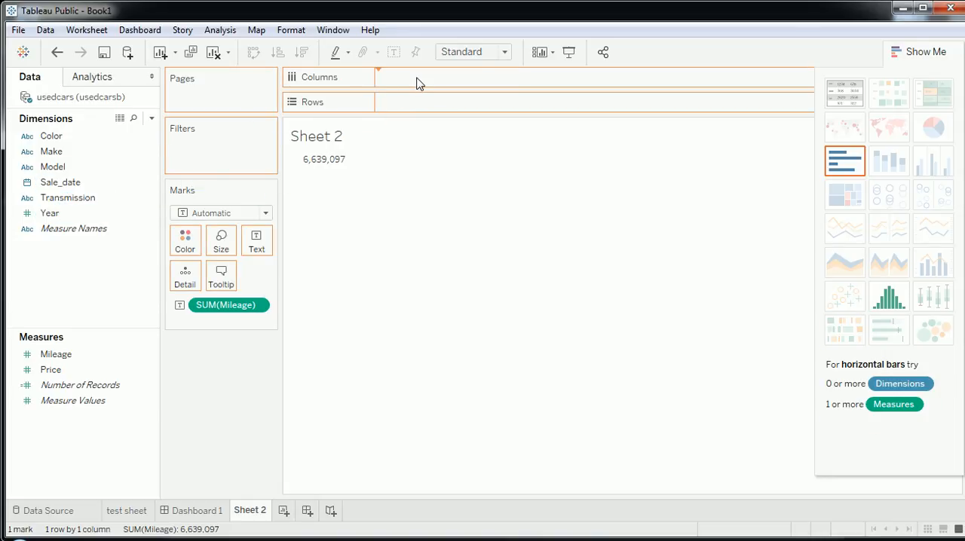
drag(48, 212, 431, 76)
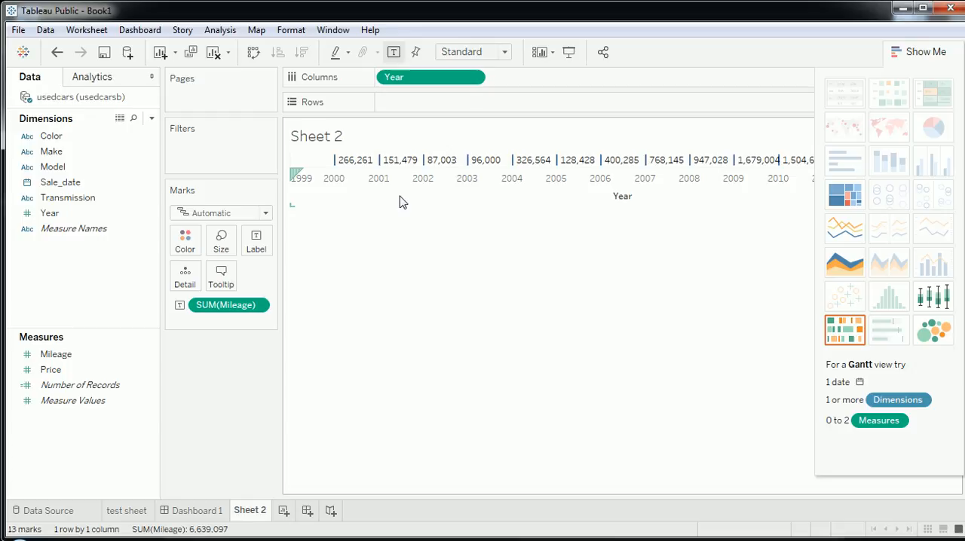
mouse_move(844, 230)
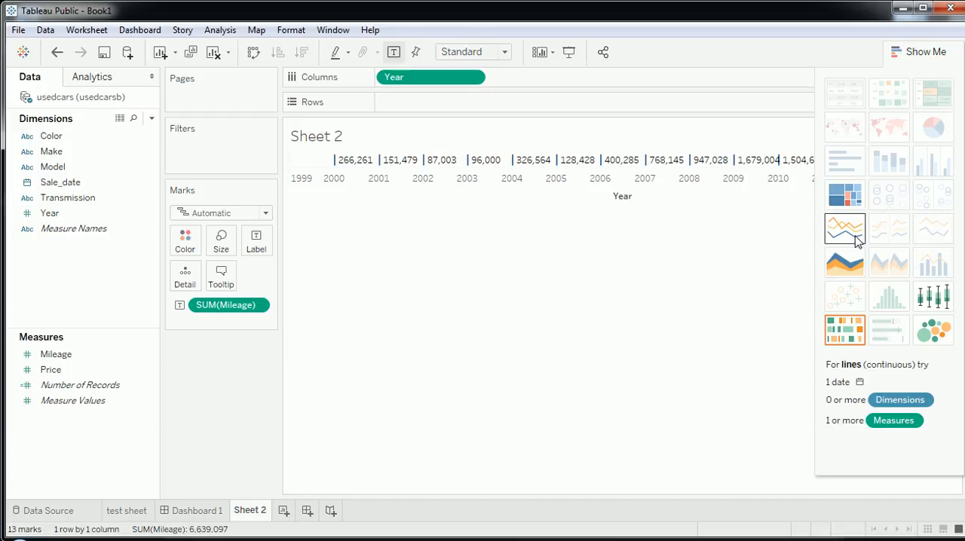
click(844, 229)
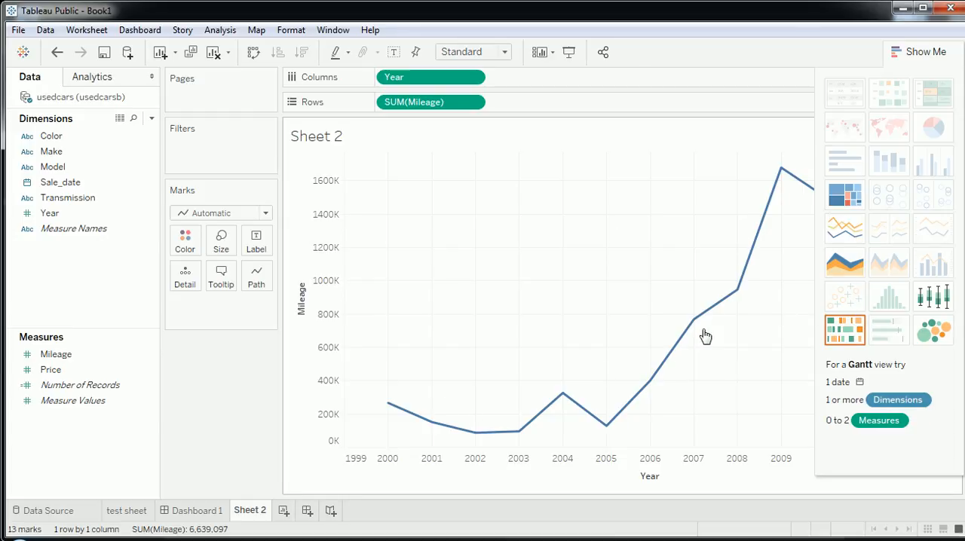
mouse_move(744, 323)
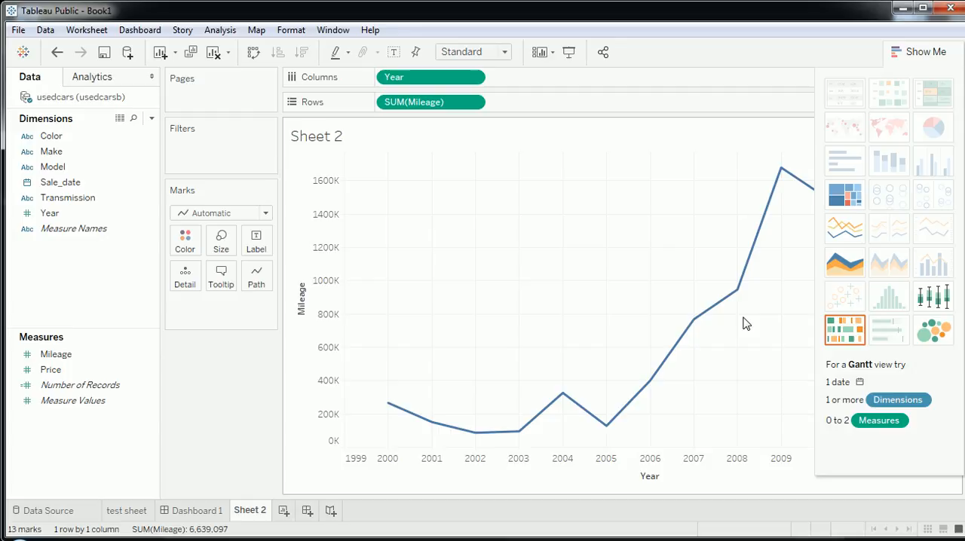
mouse_move(667, 306)
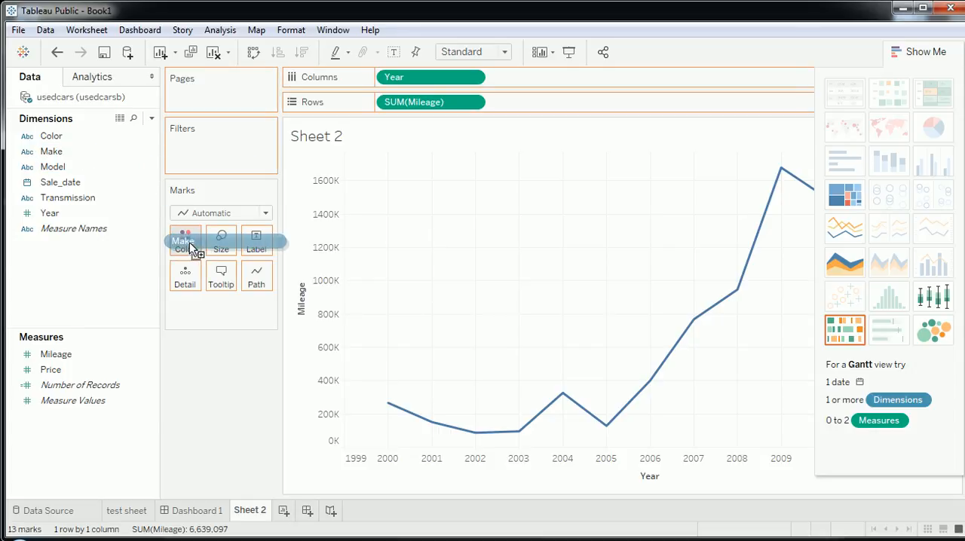
- Colour the mileage lines by Make, try area and box-plot views, then restore the line chart
click(184, 241)
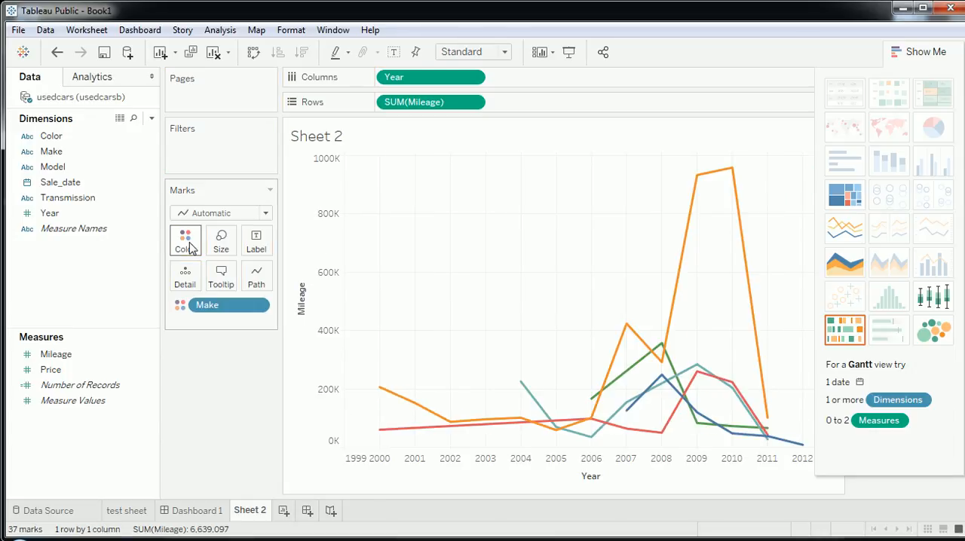
mouse_move(678, 239)
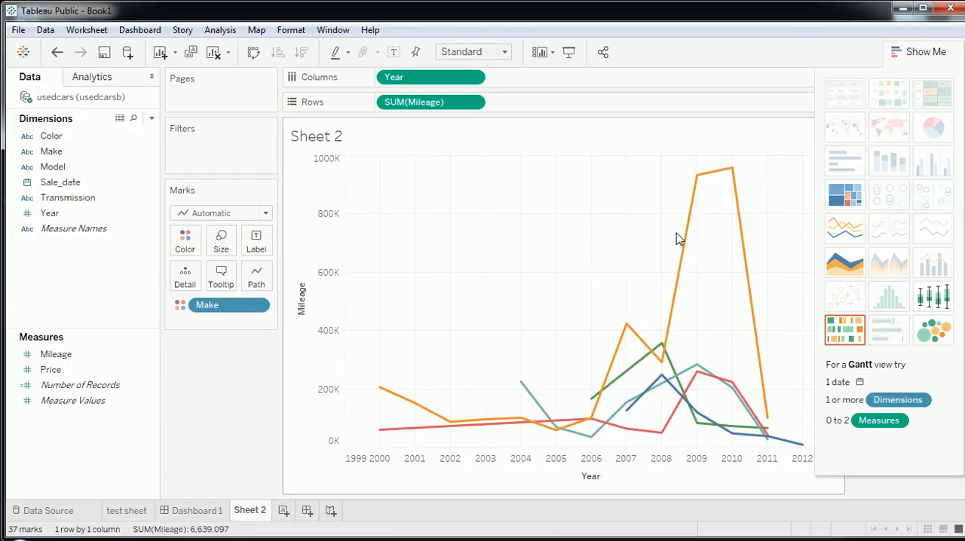
mouse_move(805, 166)
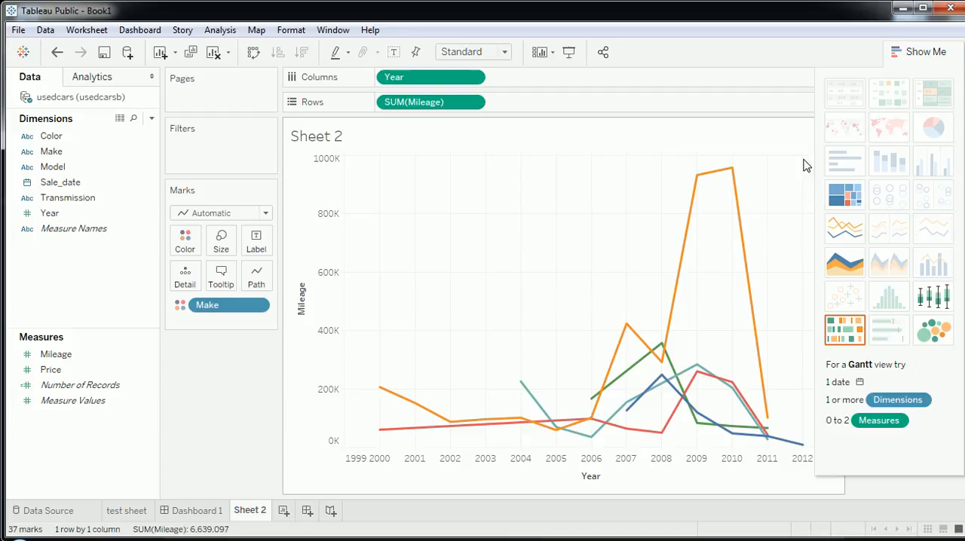
mouse_move(440, 413)
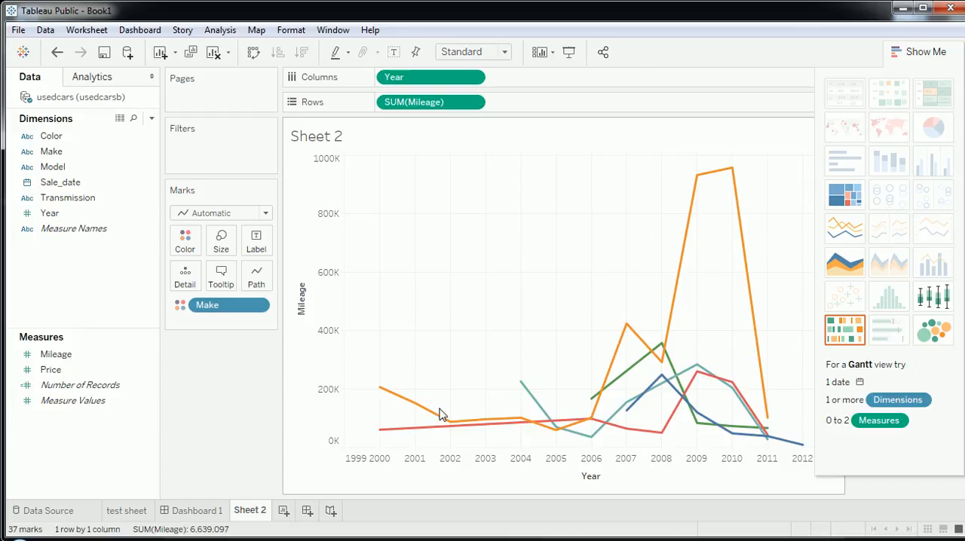
mouse_move(148, 292)
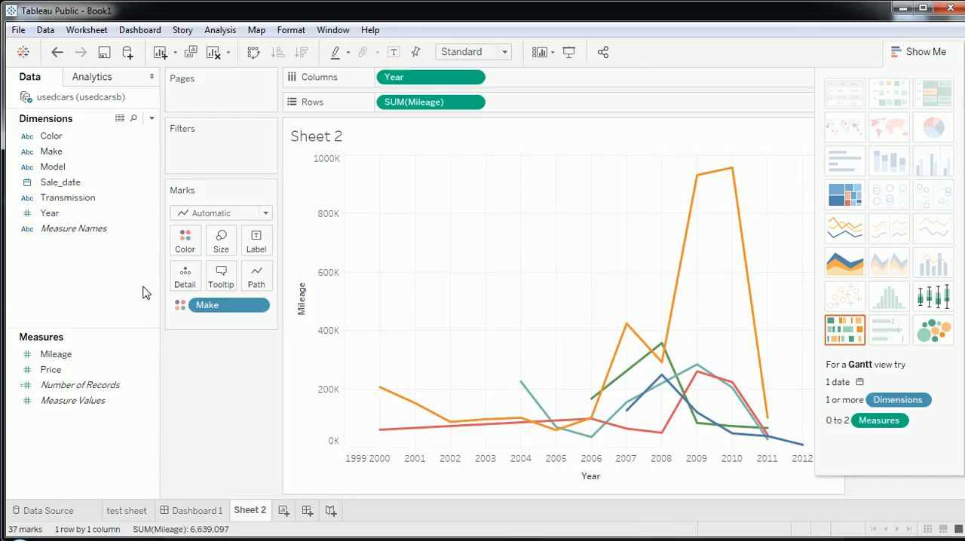
mouse_move(591, 395)
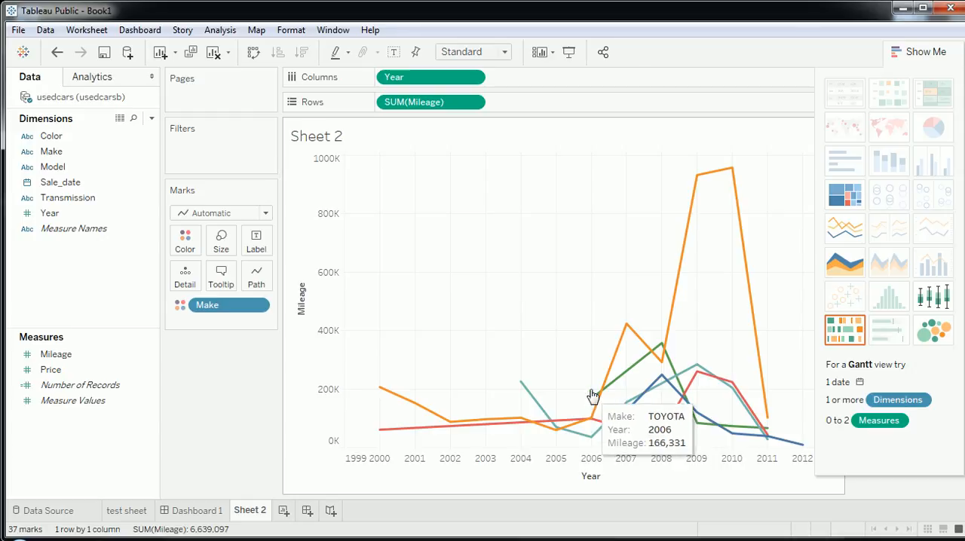
mouse_move(610, 389)
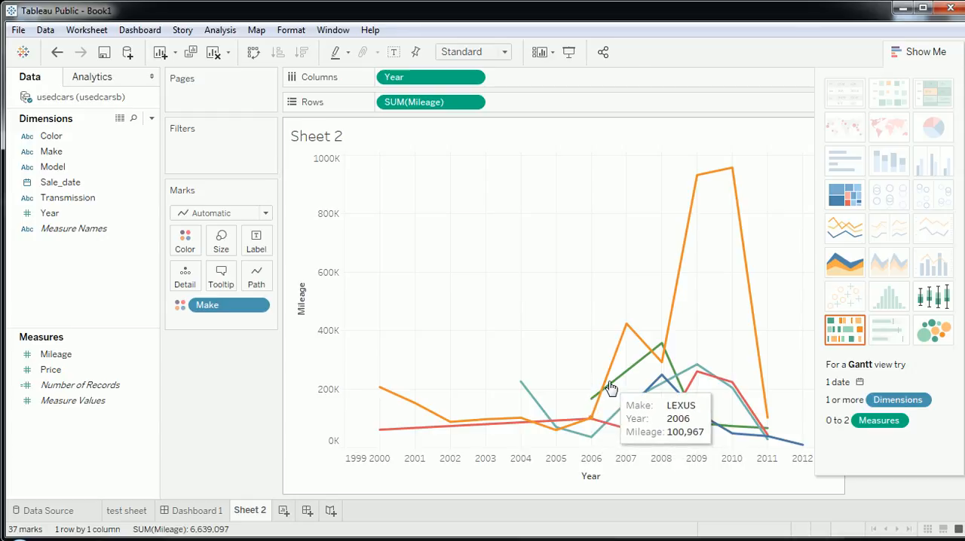
click(844, 262)
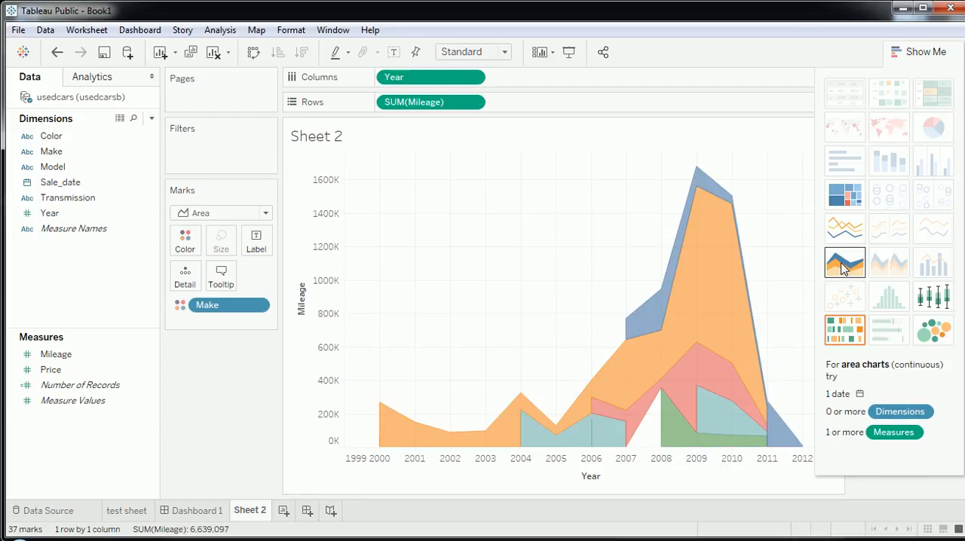
click(844, 228)
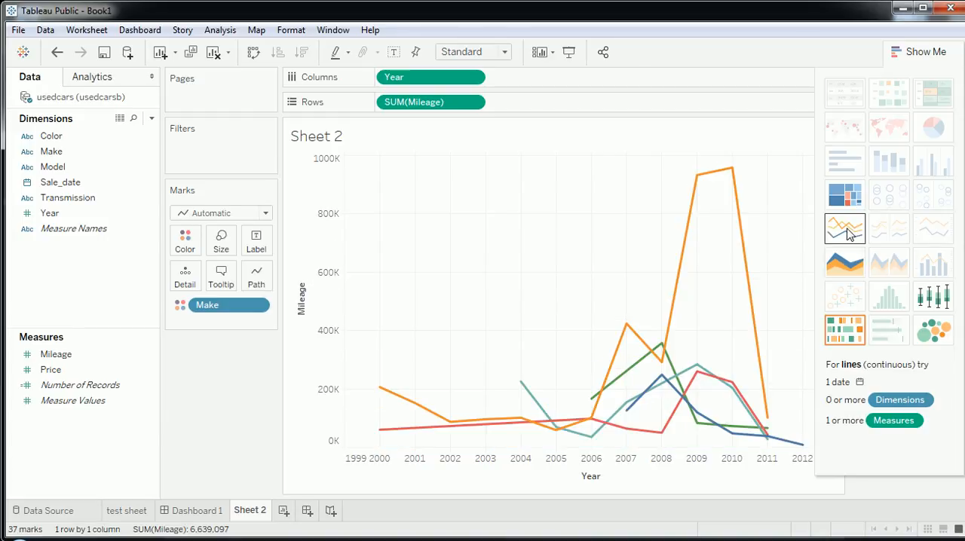
mouse_move(933, 296)
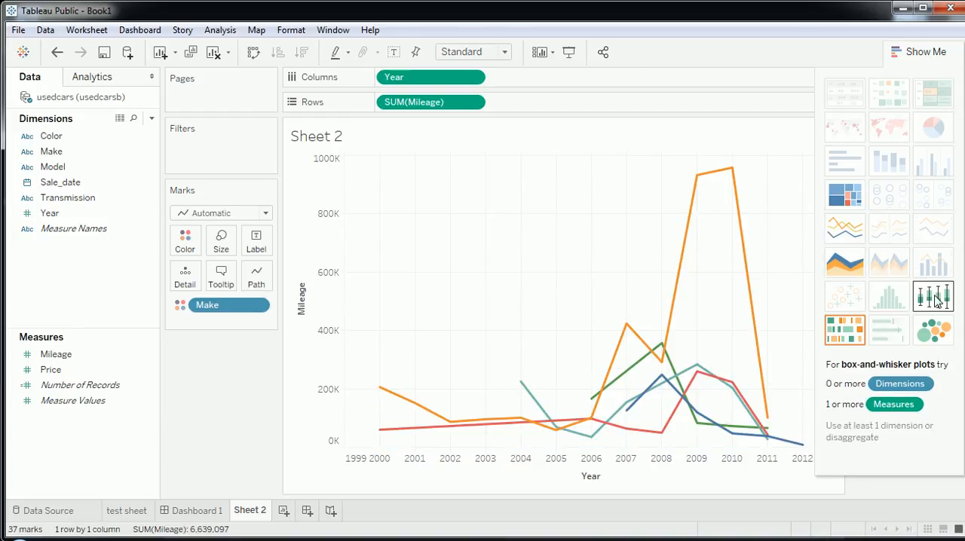
click(932, 295)
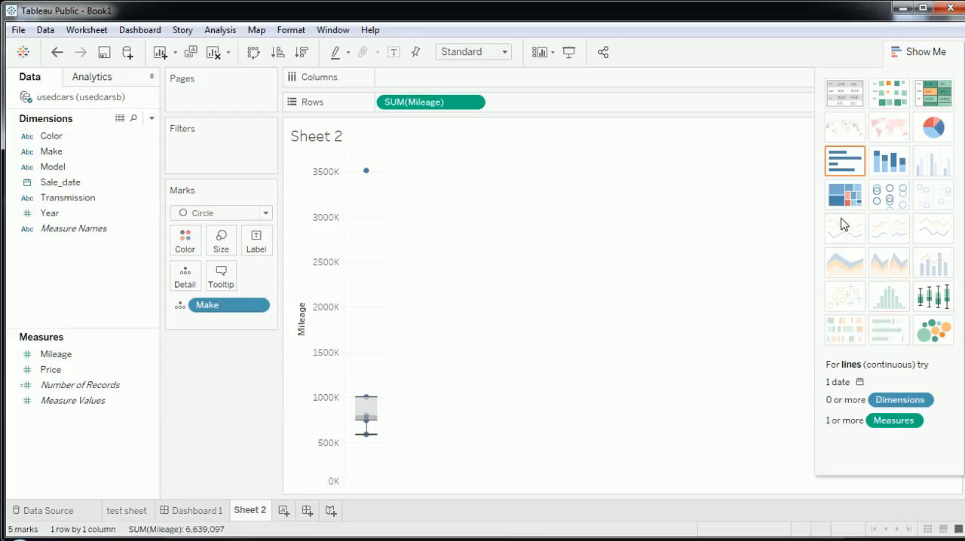
mouse_move(844, 262)
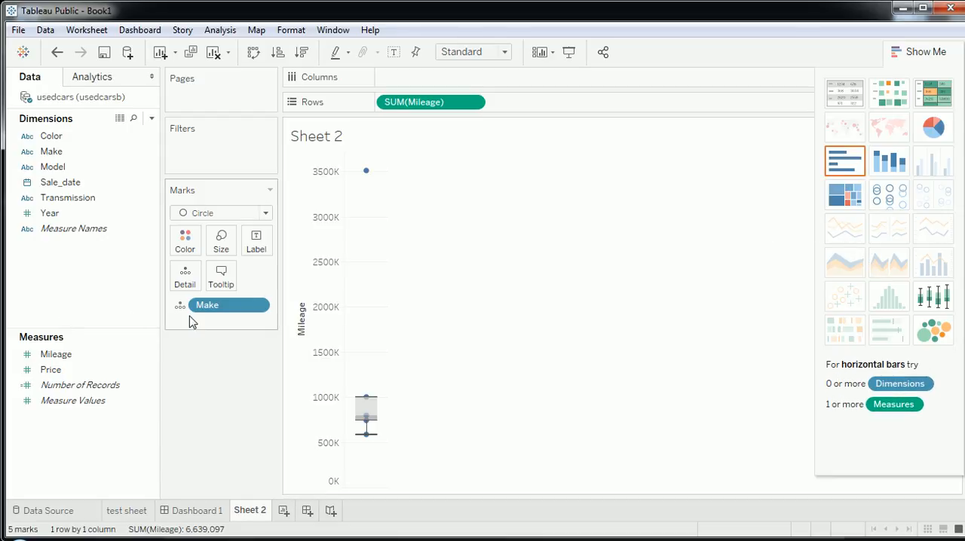
click(58, 51)
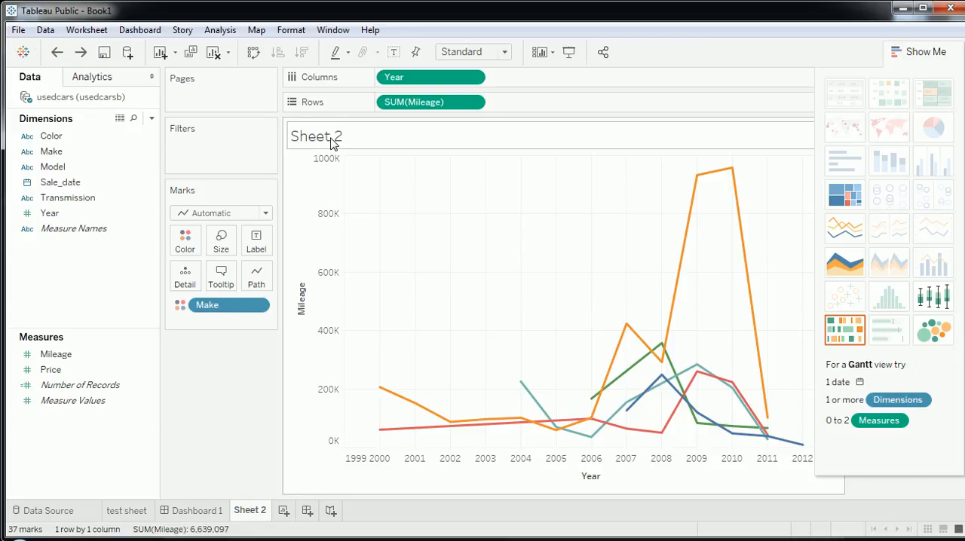
- Dismiss the Edit Title dialog, then rename the Sheet 2 tab to 'MPG ts'
double_click(315, 137)
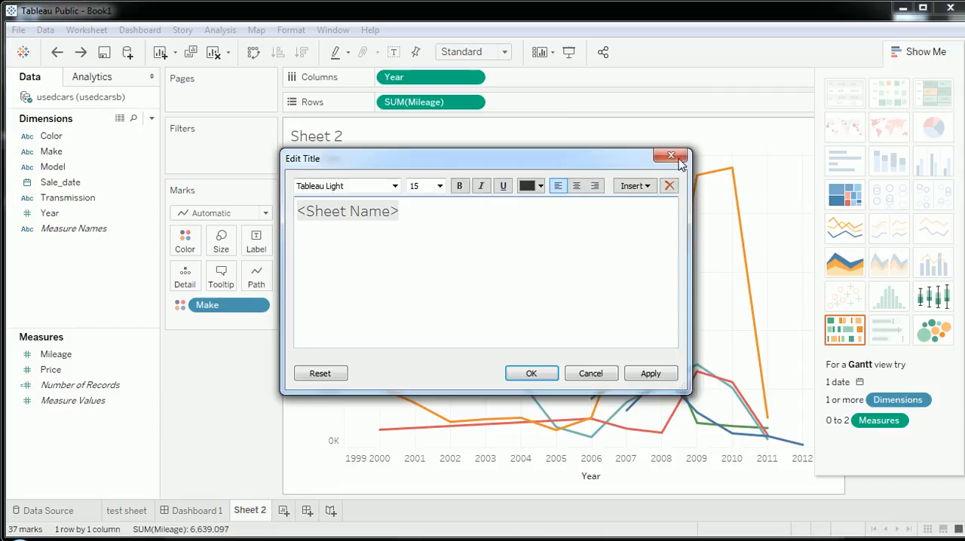
click(669, 156)
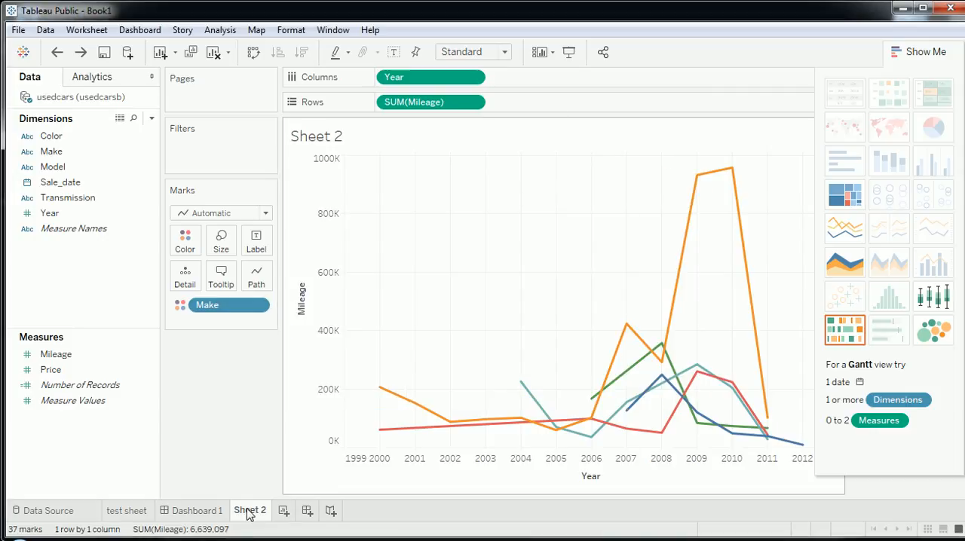
mouse_move(283, 511)
text(Mil)
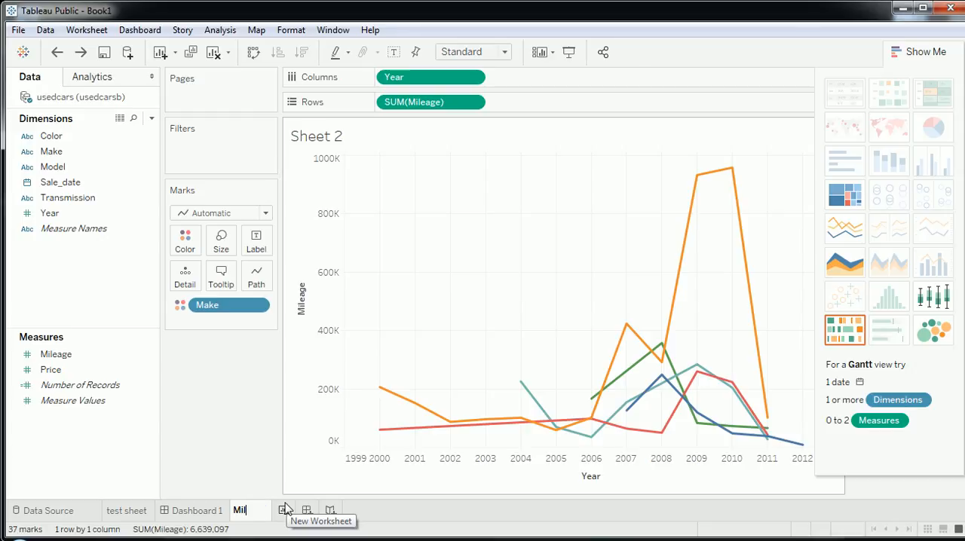
key(backspace)
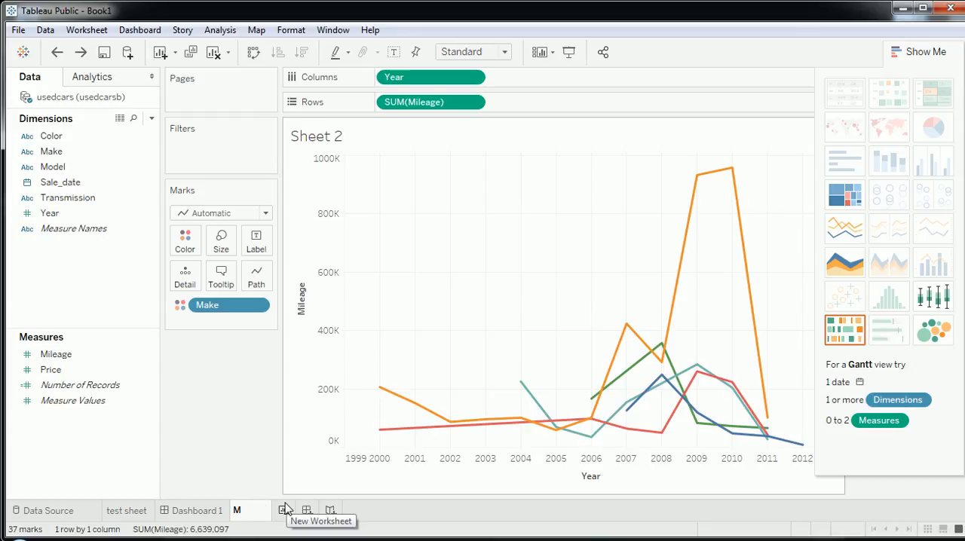
text(PG)
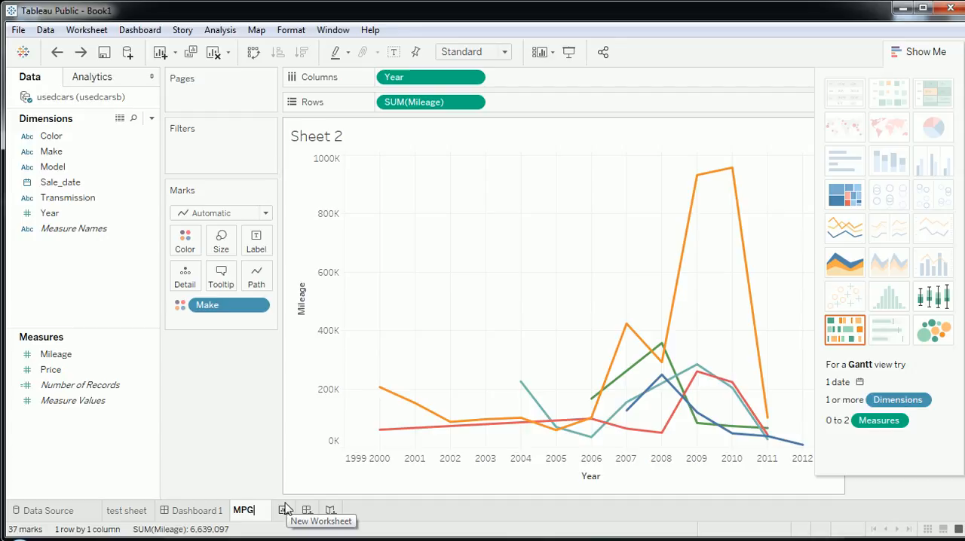
mouse_move(284, 509)
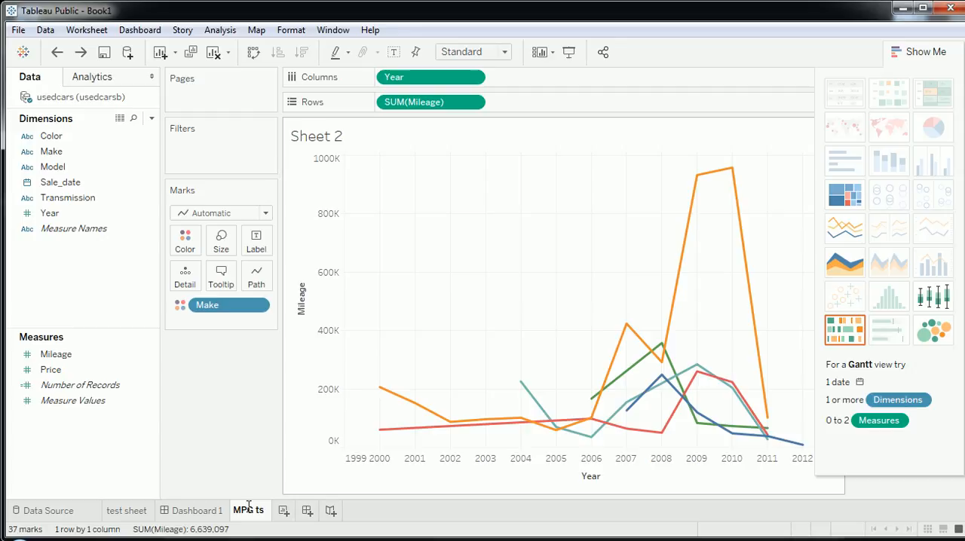
click(198, 509)
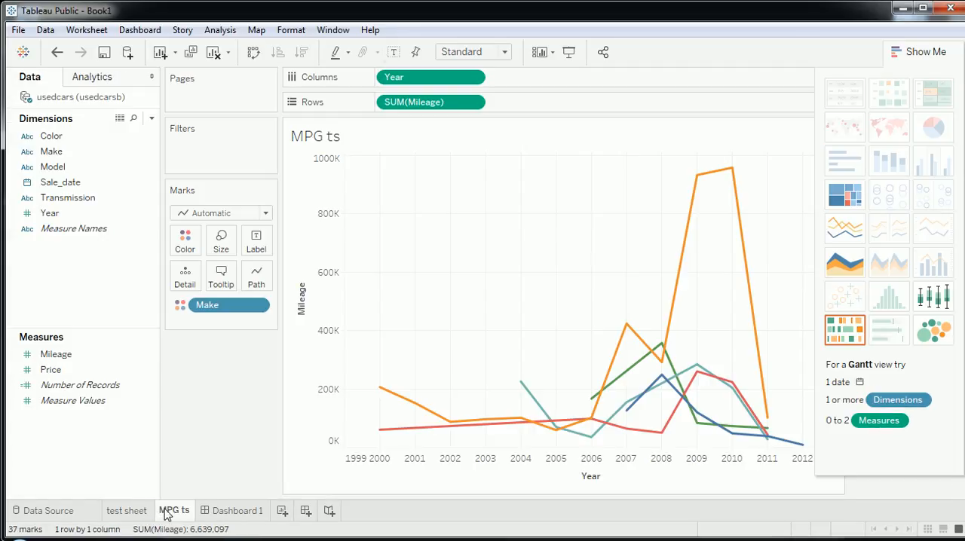
mouse_move(217, 513)
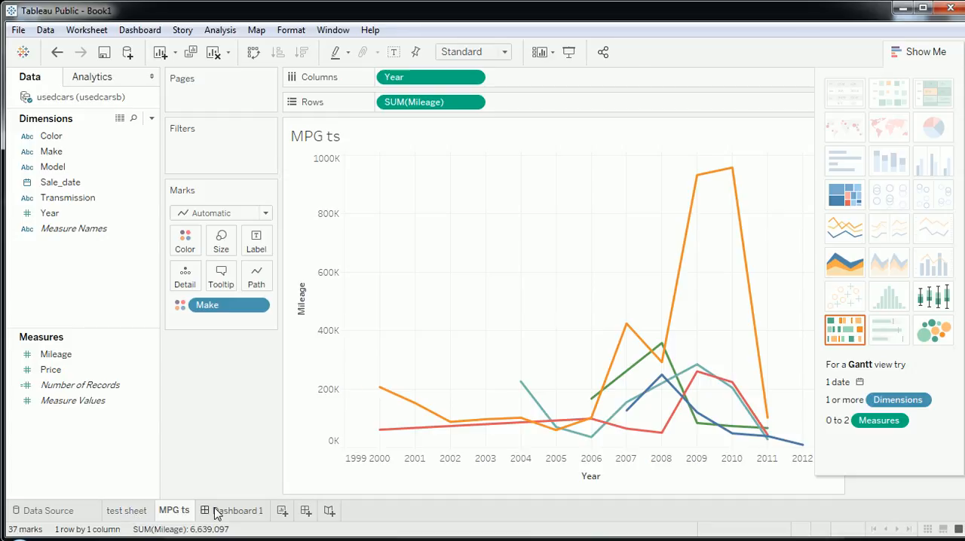
- Drop the MPG ts line chart onto Dashboard 1 next to the test sheet bubbles
click(238, 510)
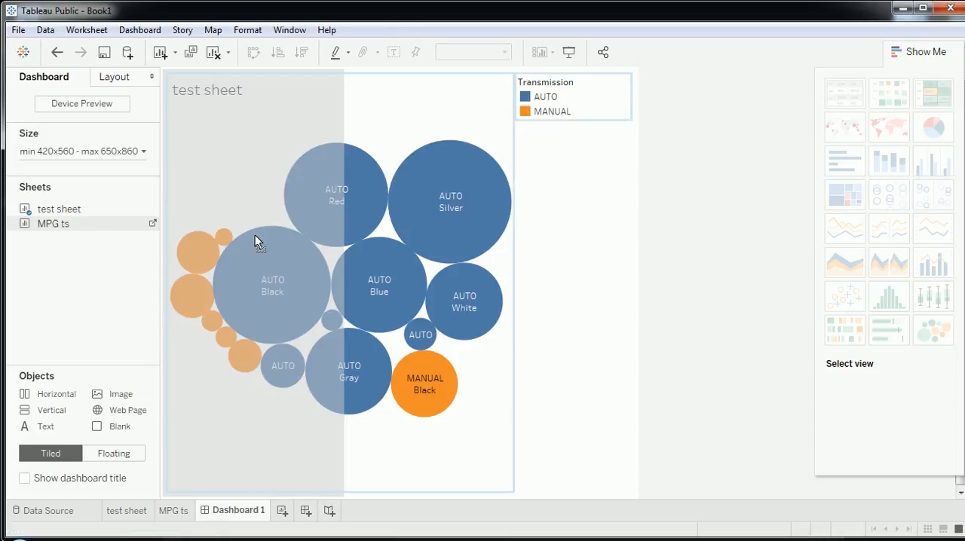
click(660, 244)
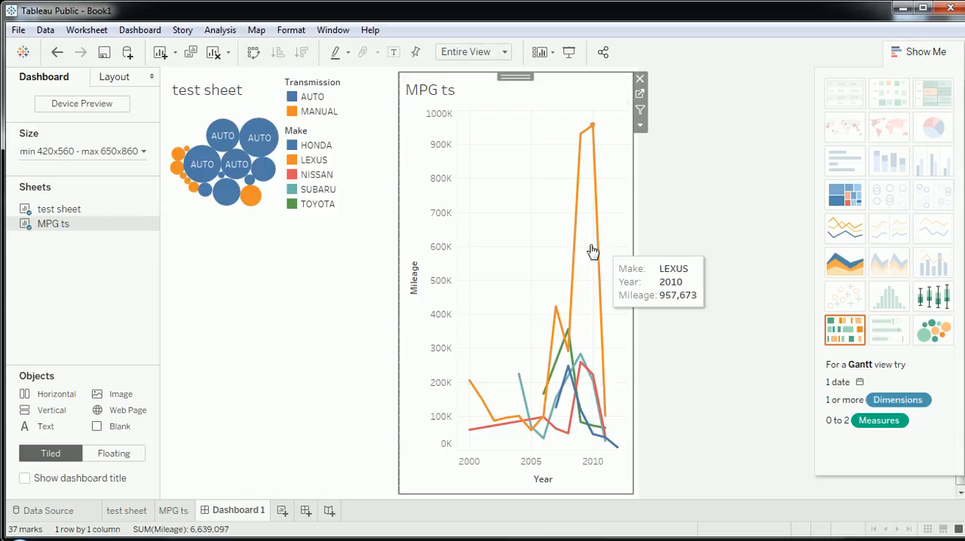
mouse_move(518, 250)
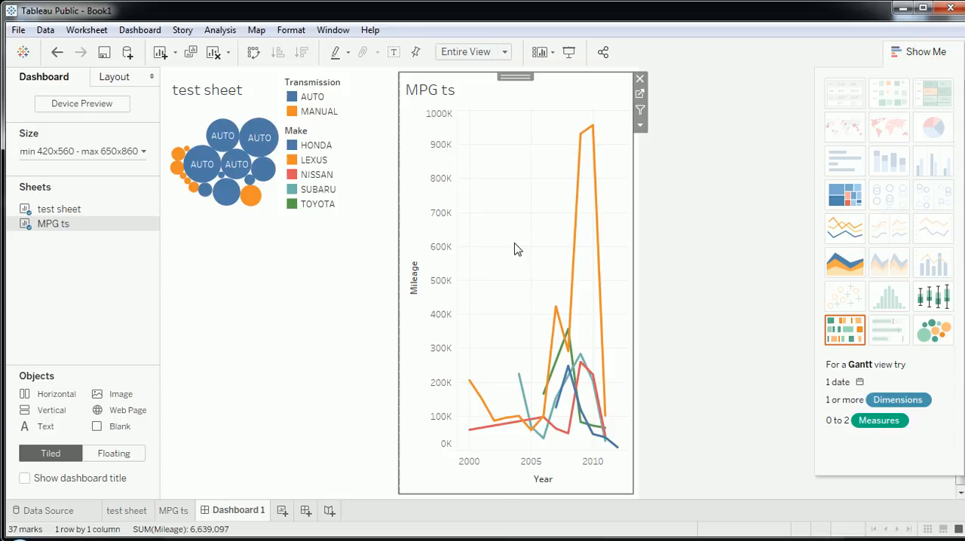
mouse_move(715, 264)
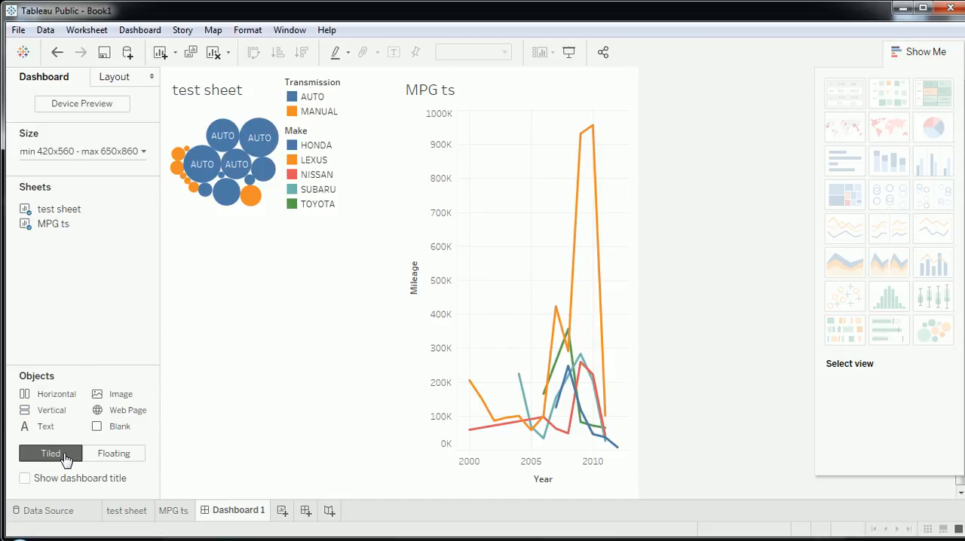
mouse_move(128, 80)
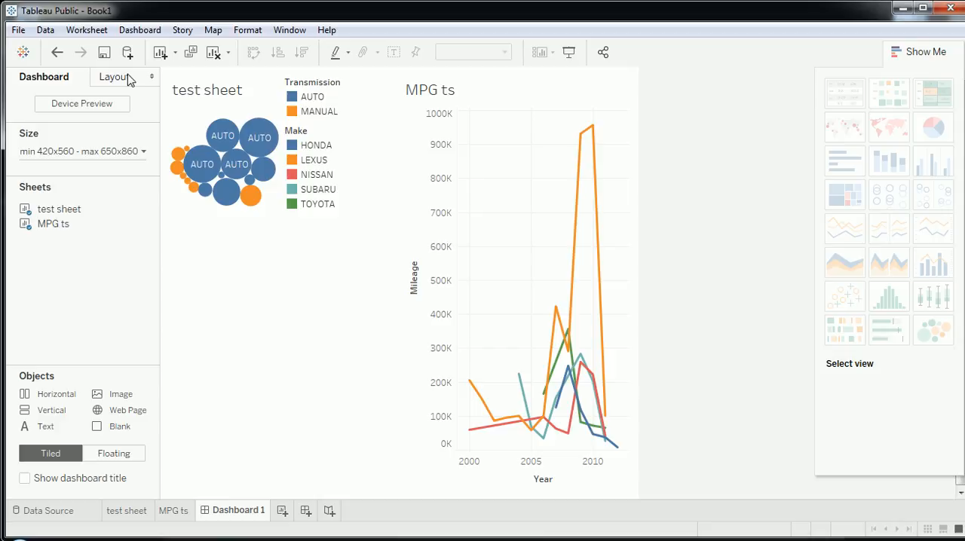
- Show Dashboard 1's Layout pane with its 650 by 588 size and tiled hierarchy
click(115, 77)
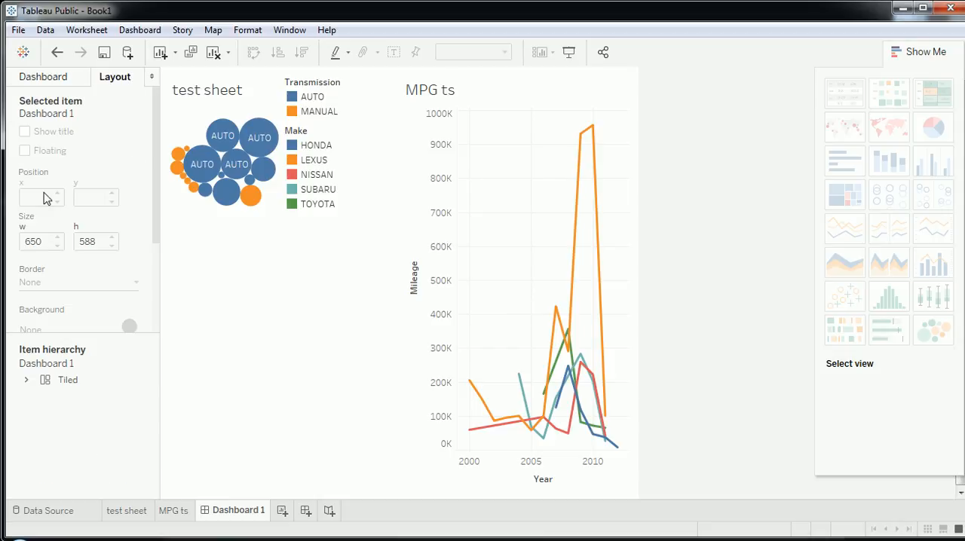